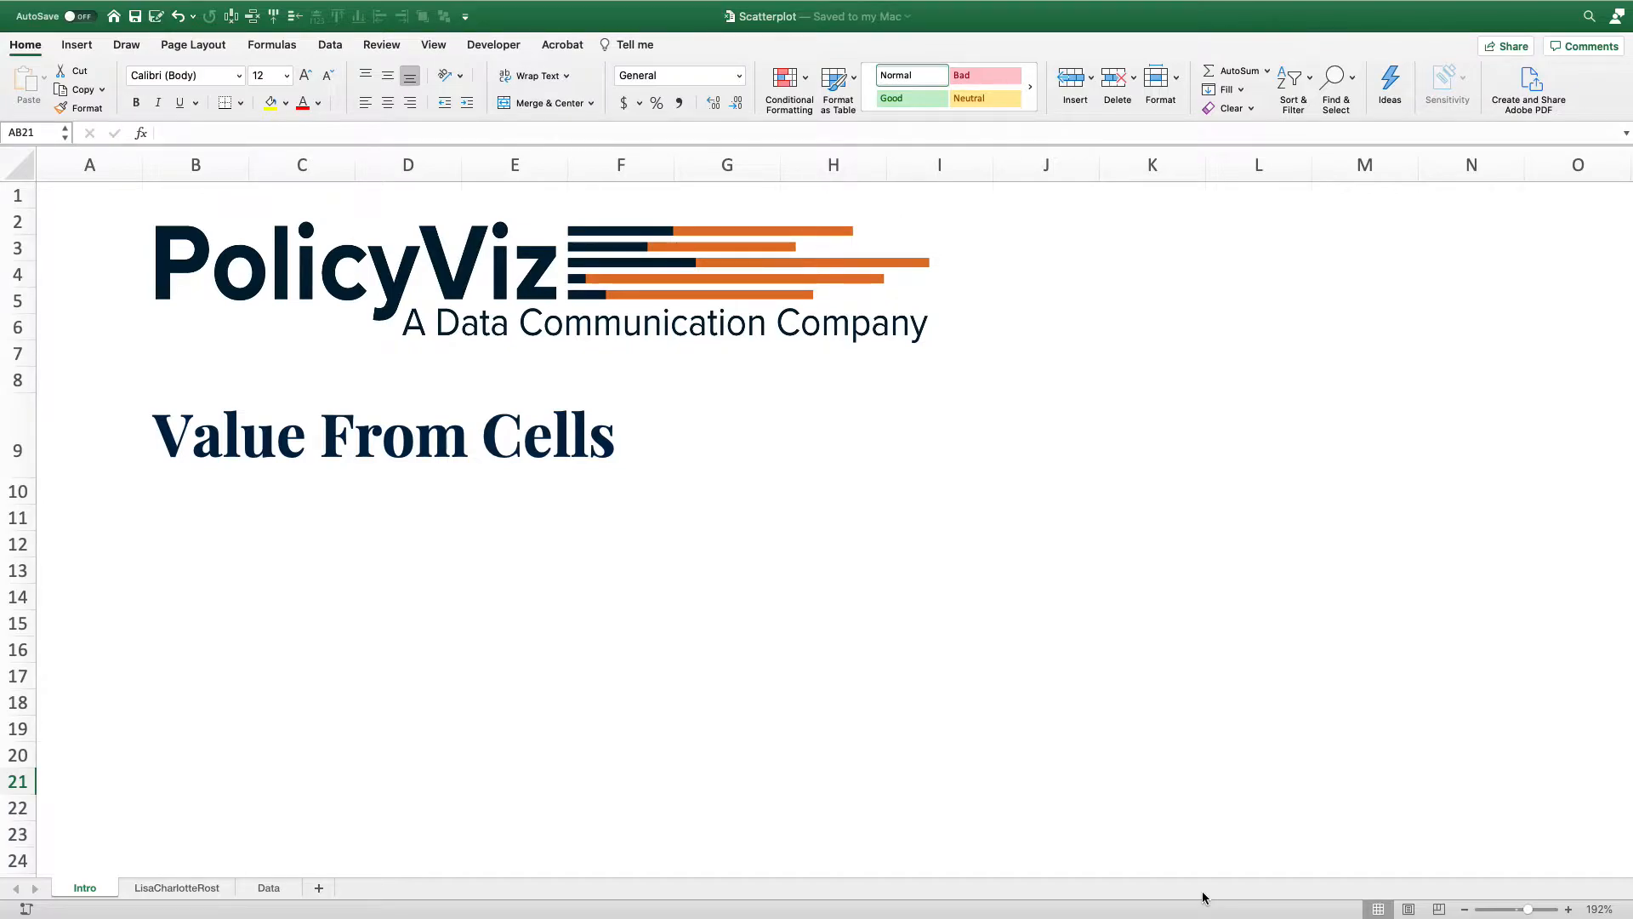
# View the example Big Mac chart on the second sheet, then go to the Data sheet
pyautogui.click(176, 888)
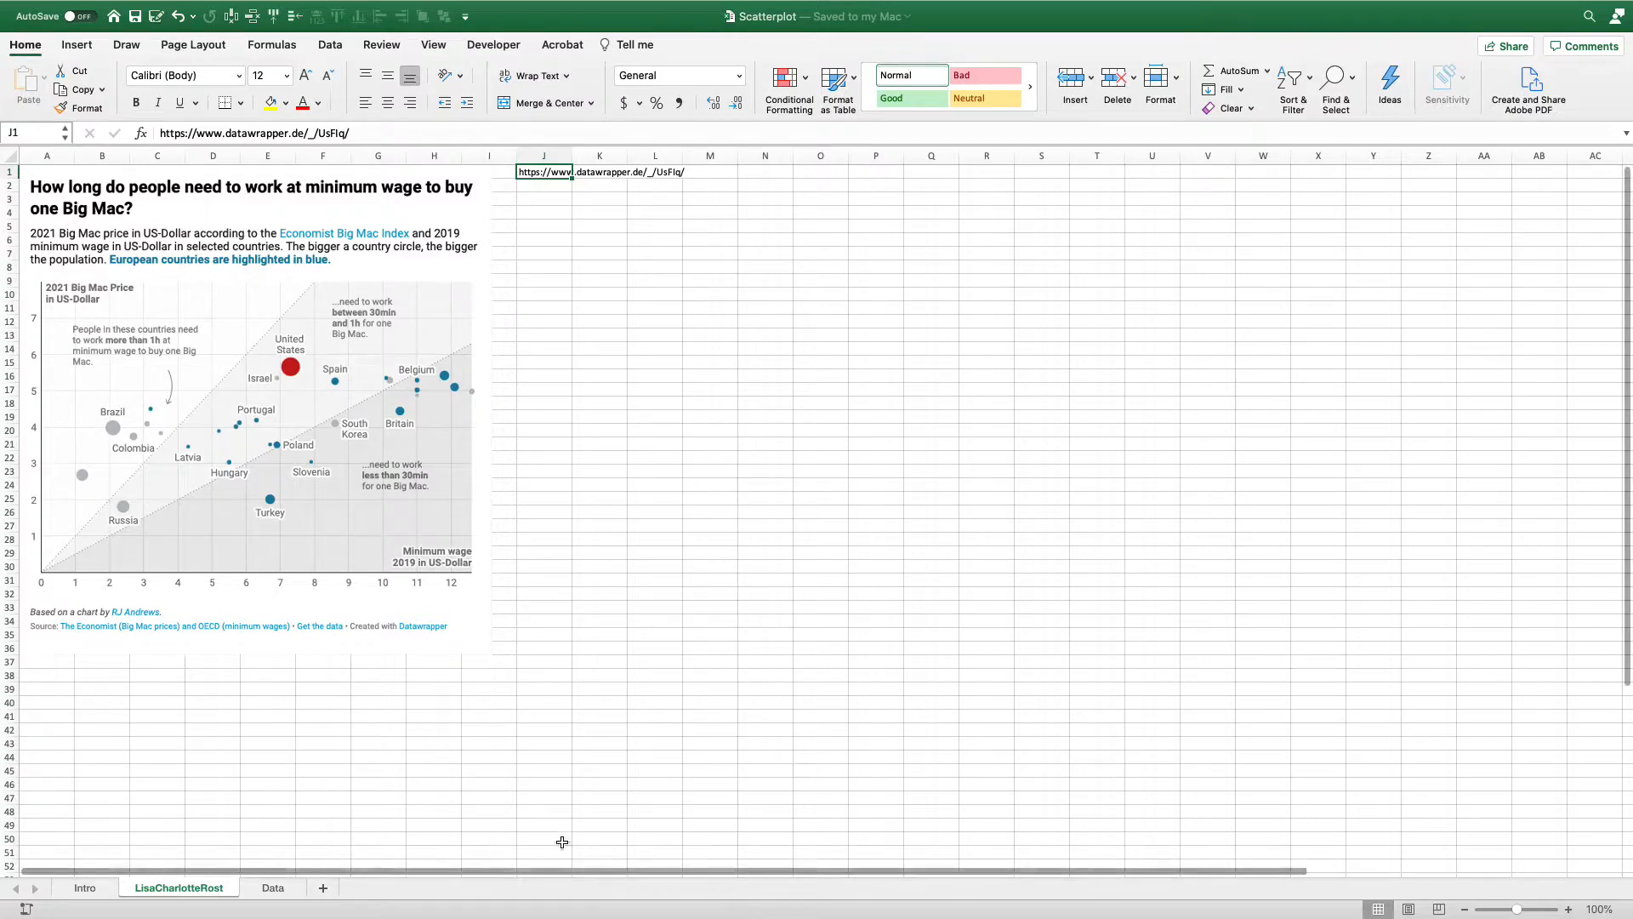
pyautogui.click(271, 887)
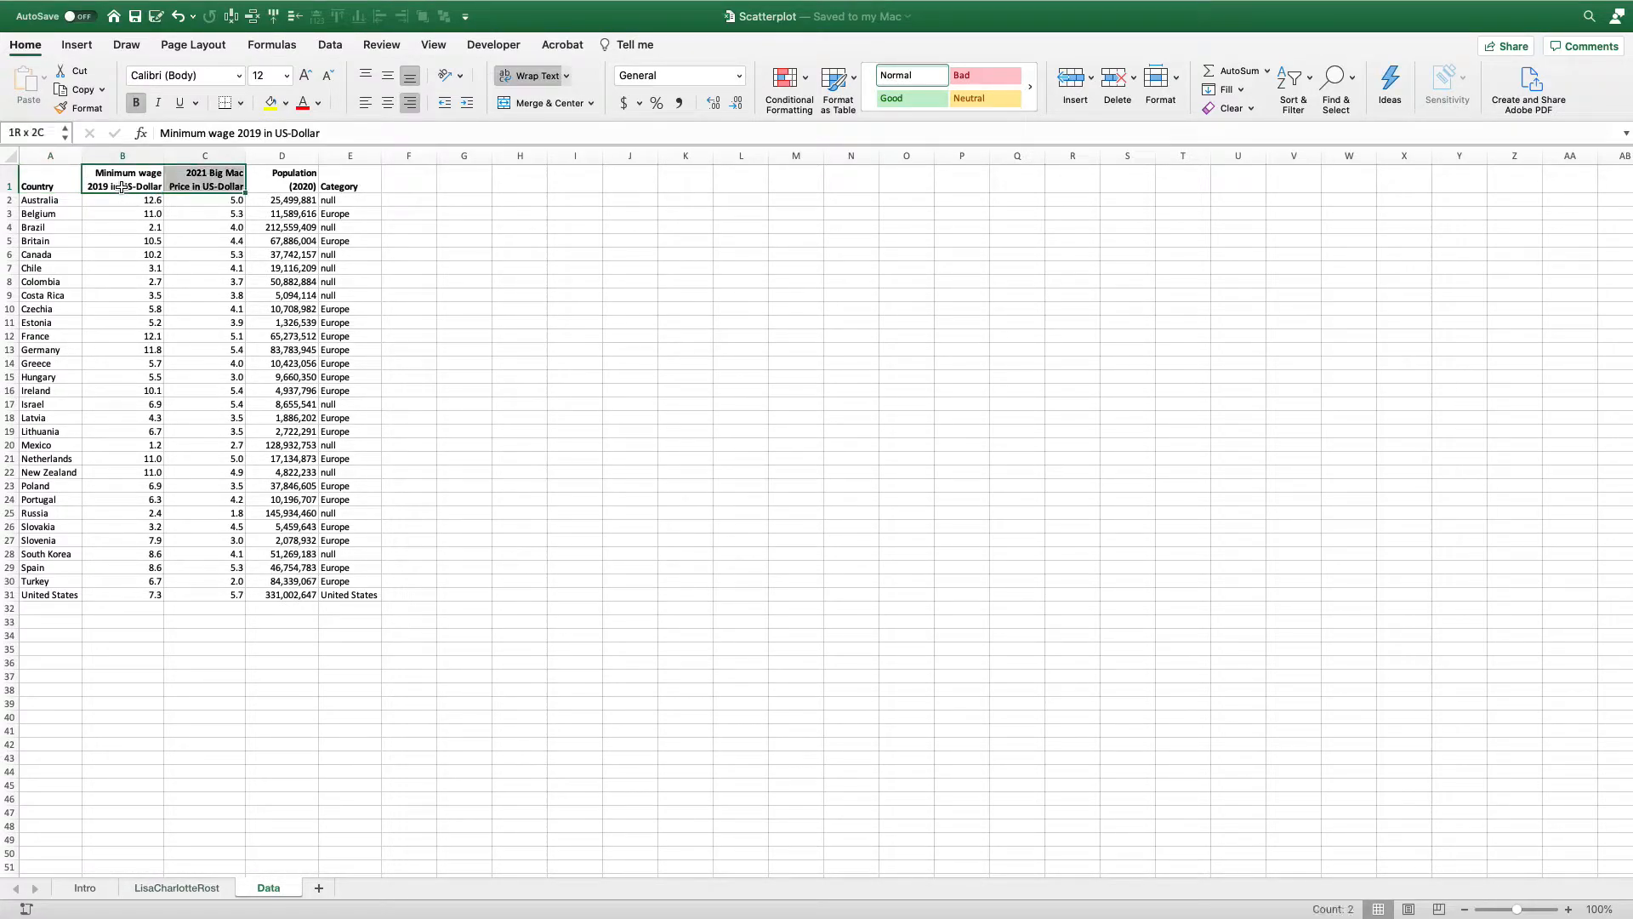
# Insert a plain scatter chart of minimum wage versus Big Mac price from B1:C31
pyautogui.moveTo(123, 186); pyautogui.dragTo(205, 595)
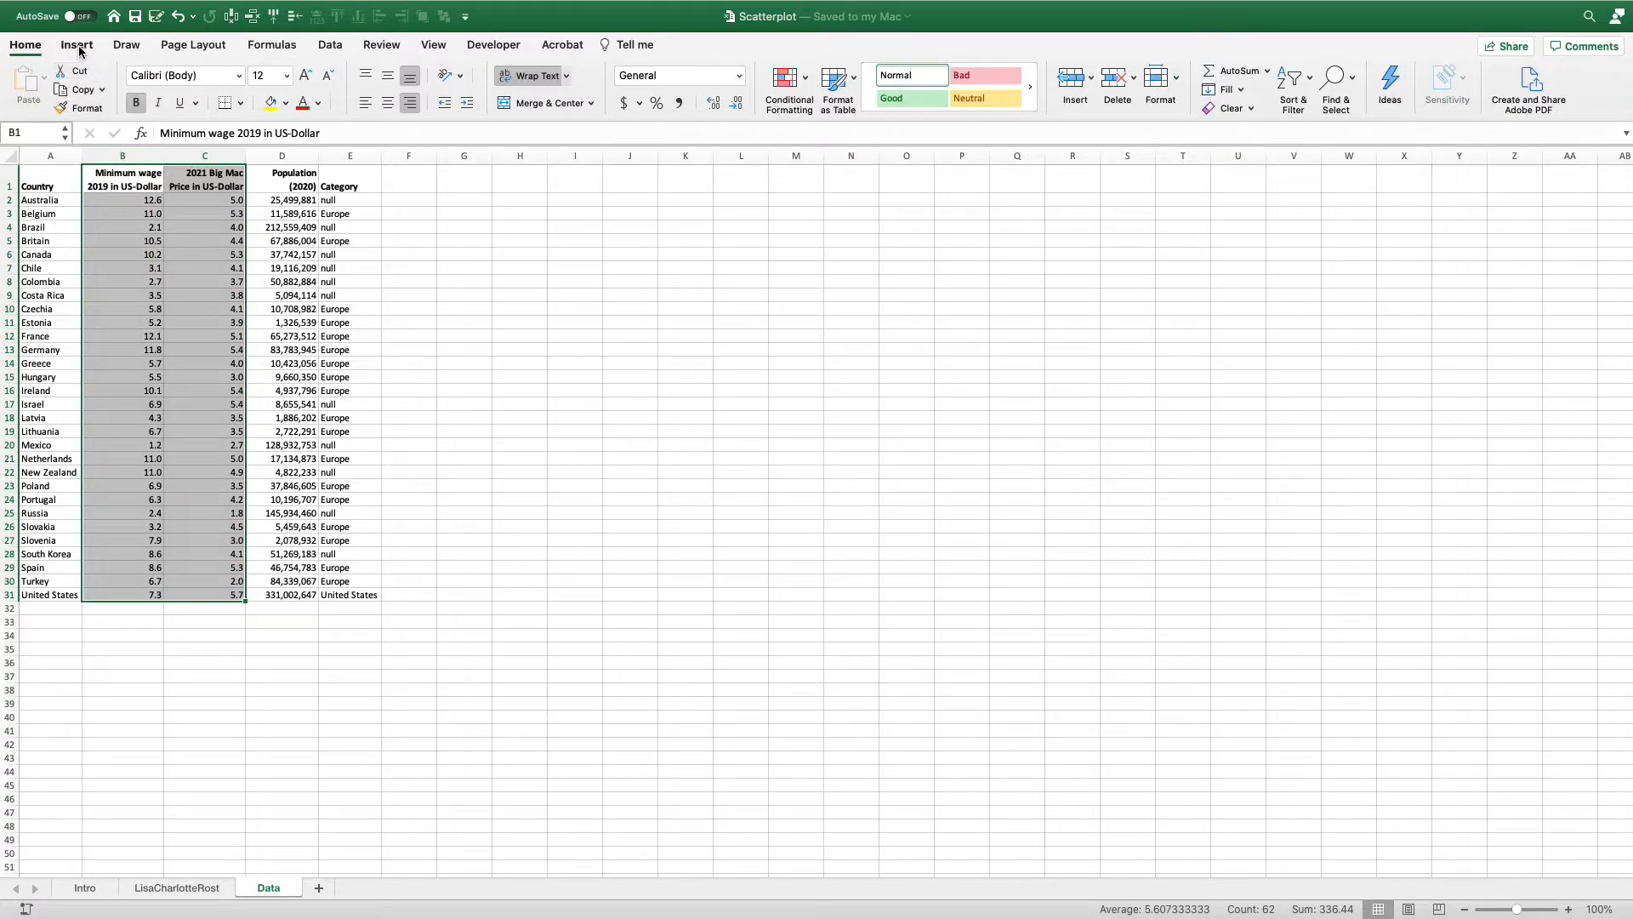
pyautogui.click(864, 82)
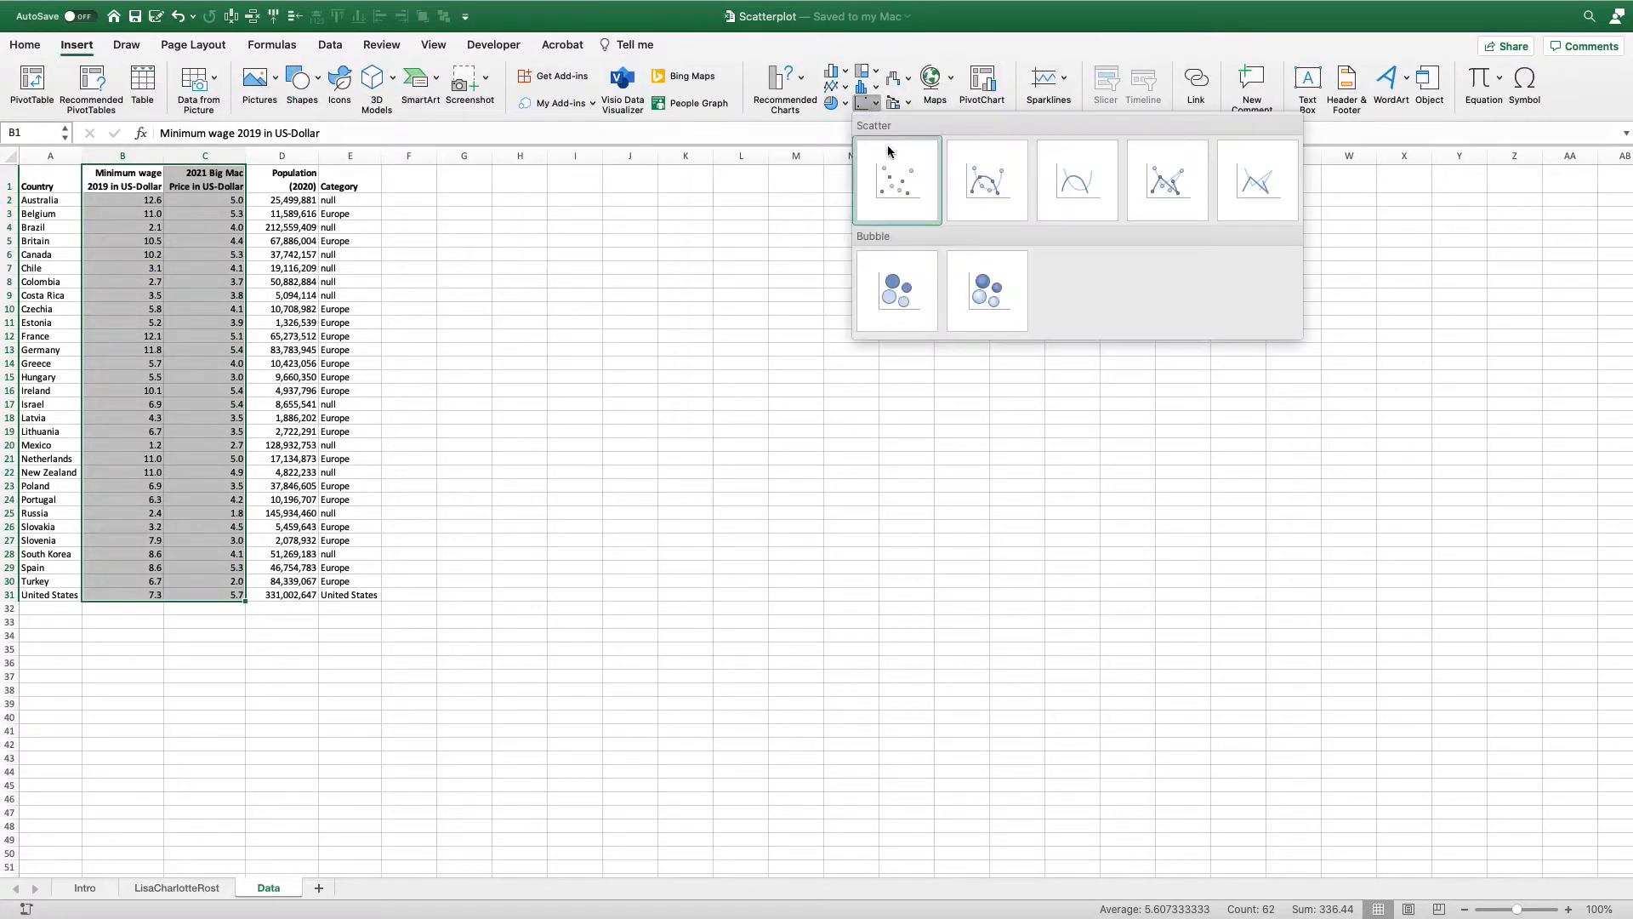
pyautogui.click(896, 180)
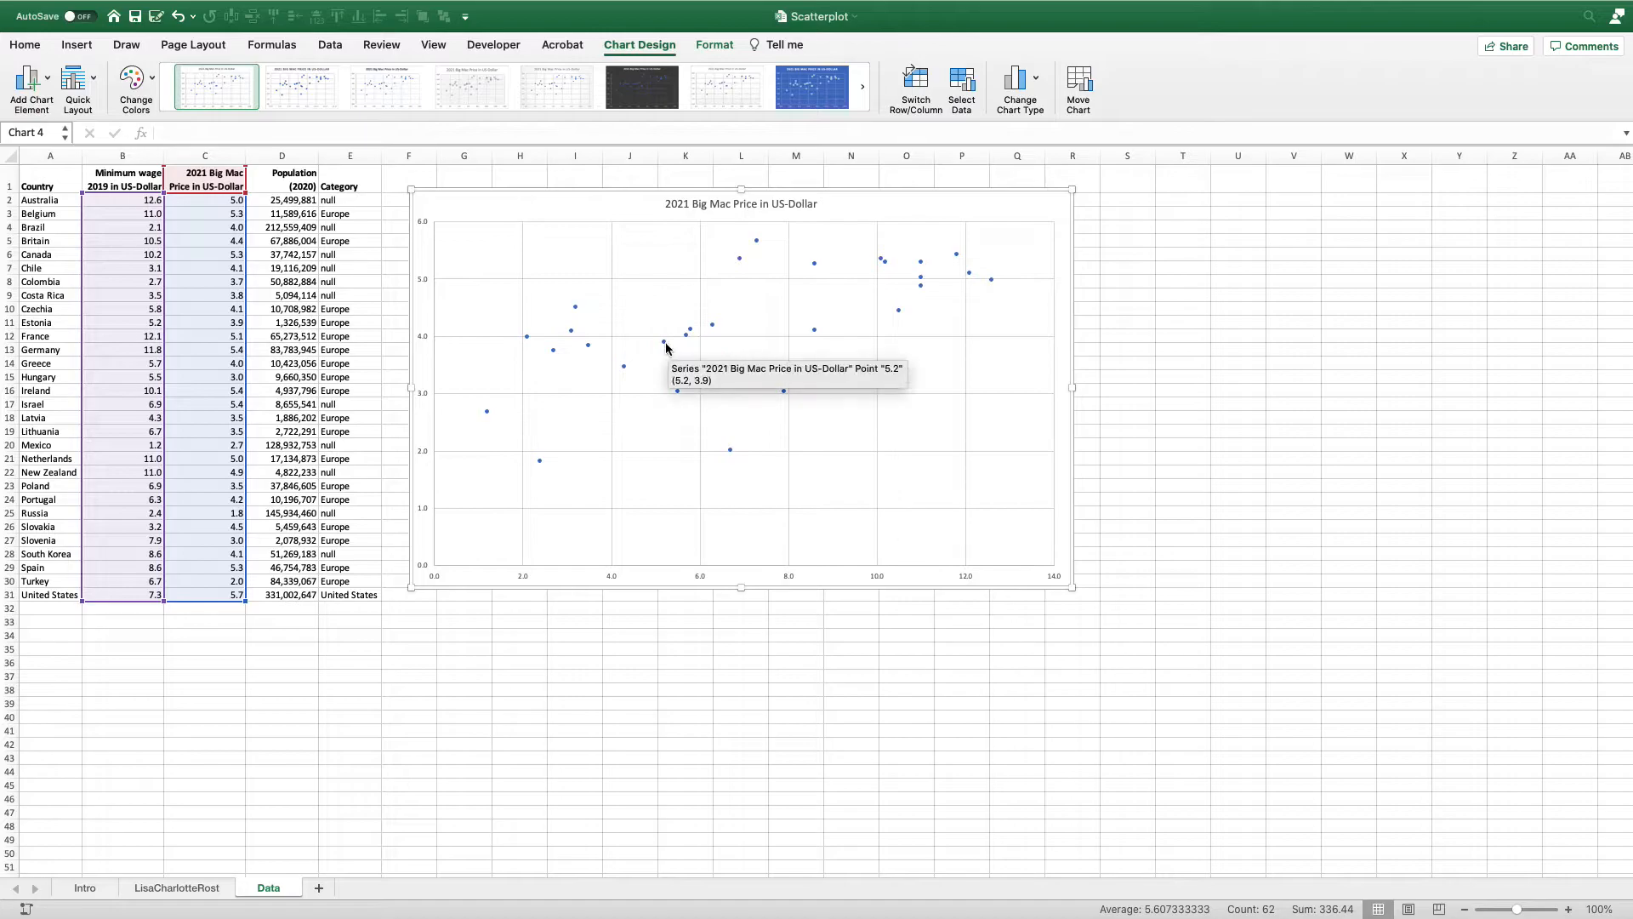
# Add data labels to the price series, then bring up the labels' context menu
pyautogui.click(665, 347)
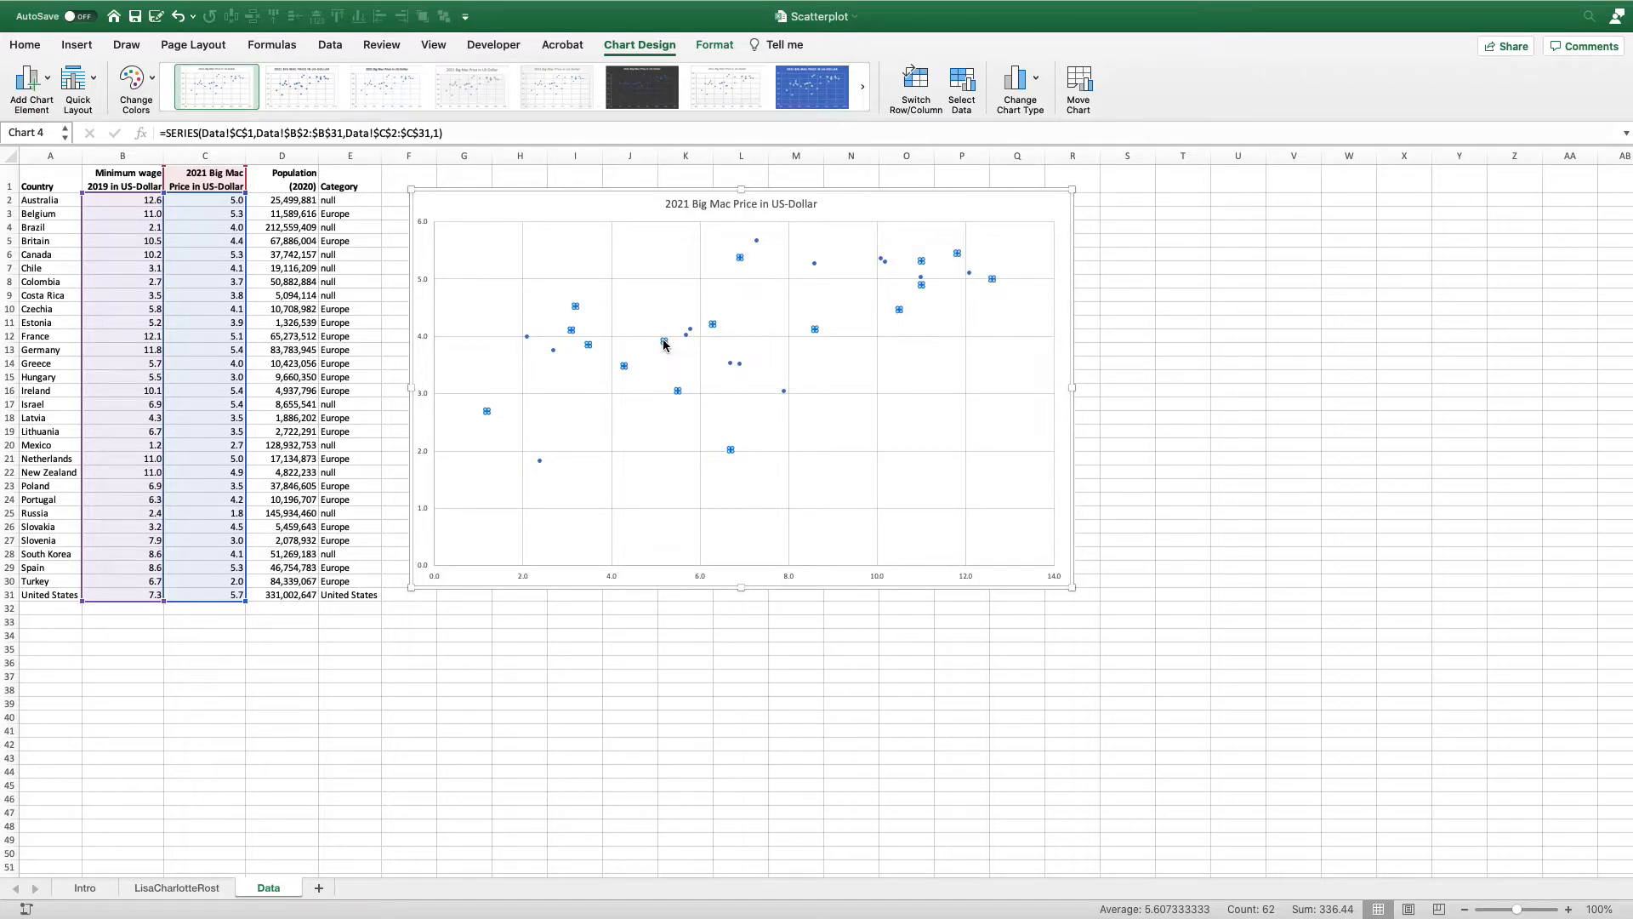
pyautogui.rightClick(663, 343)
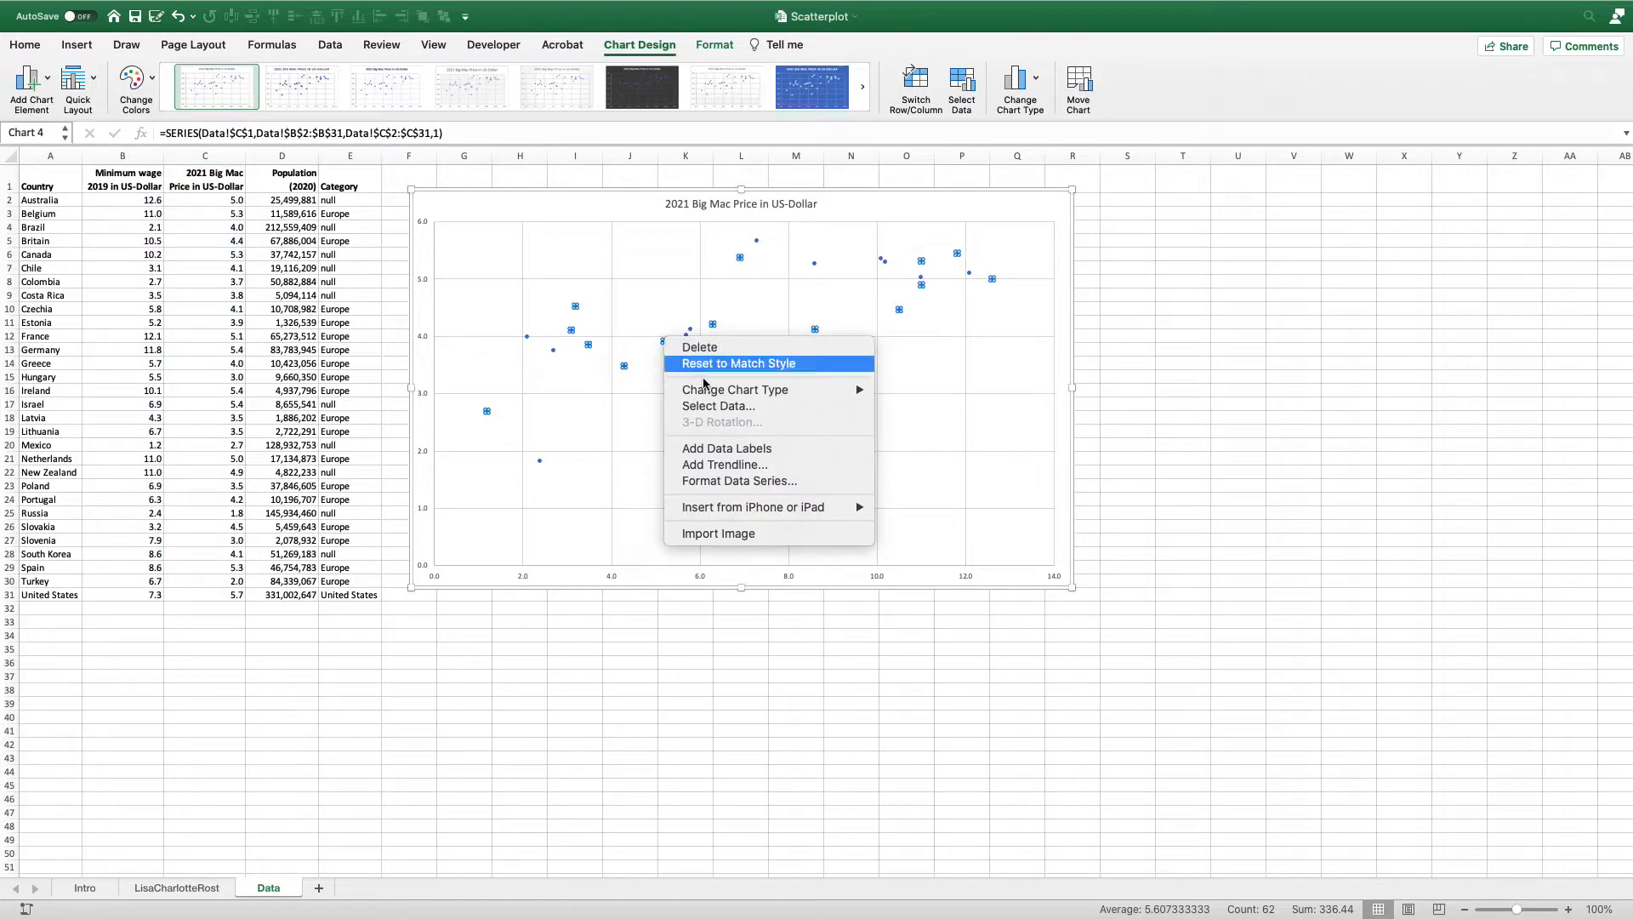
pyautogui.click(726, 448)
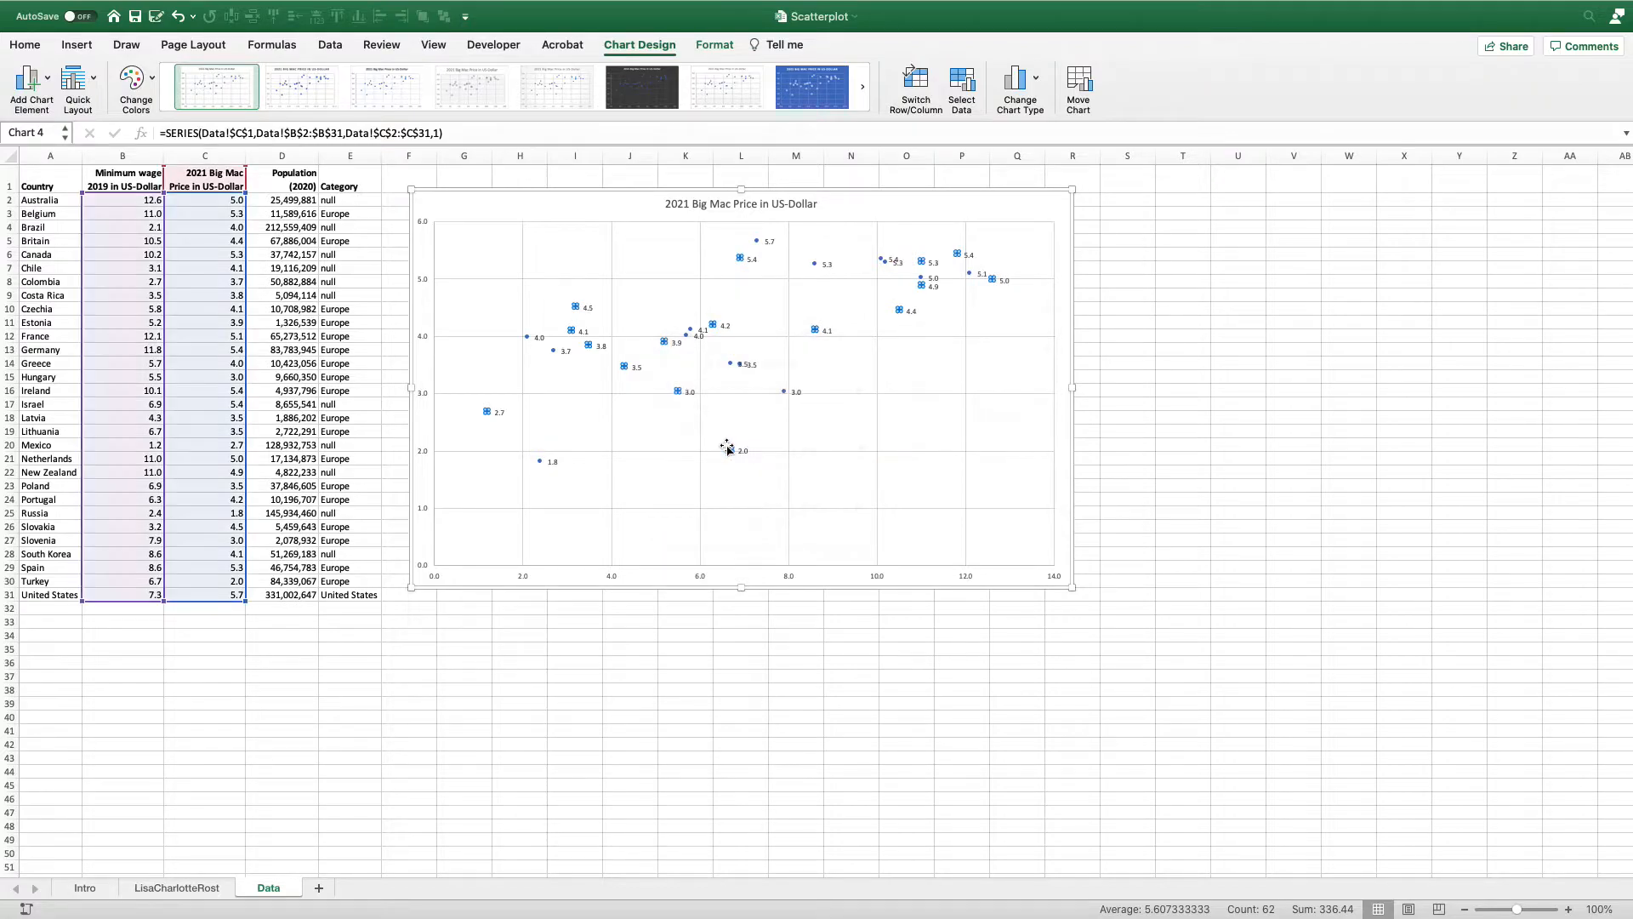
pyautogui.moveTo(733, 483)
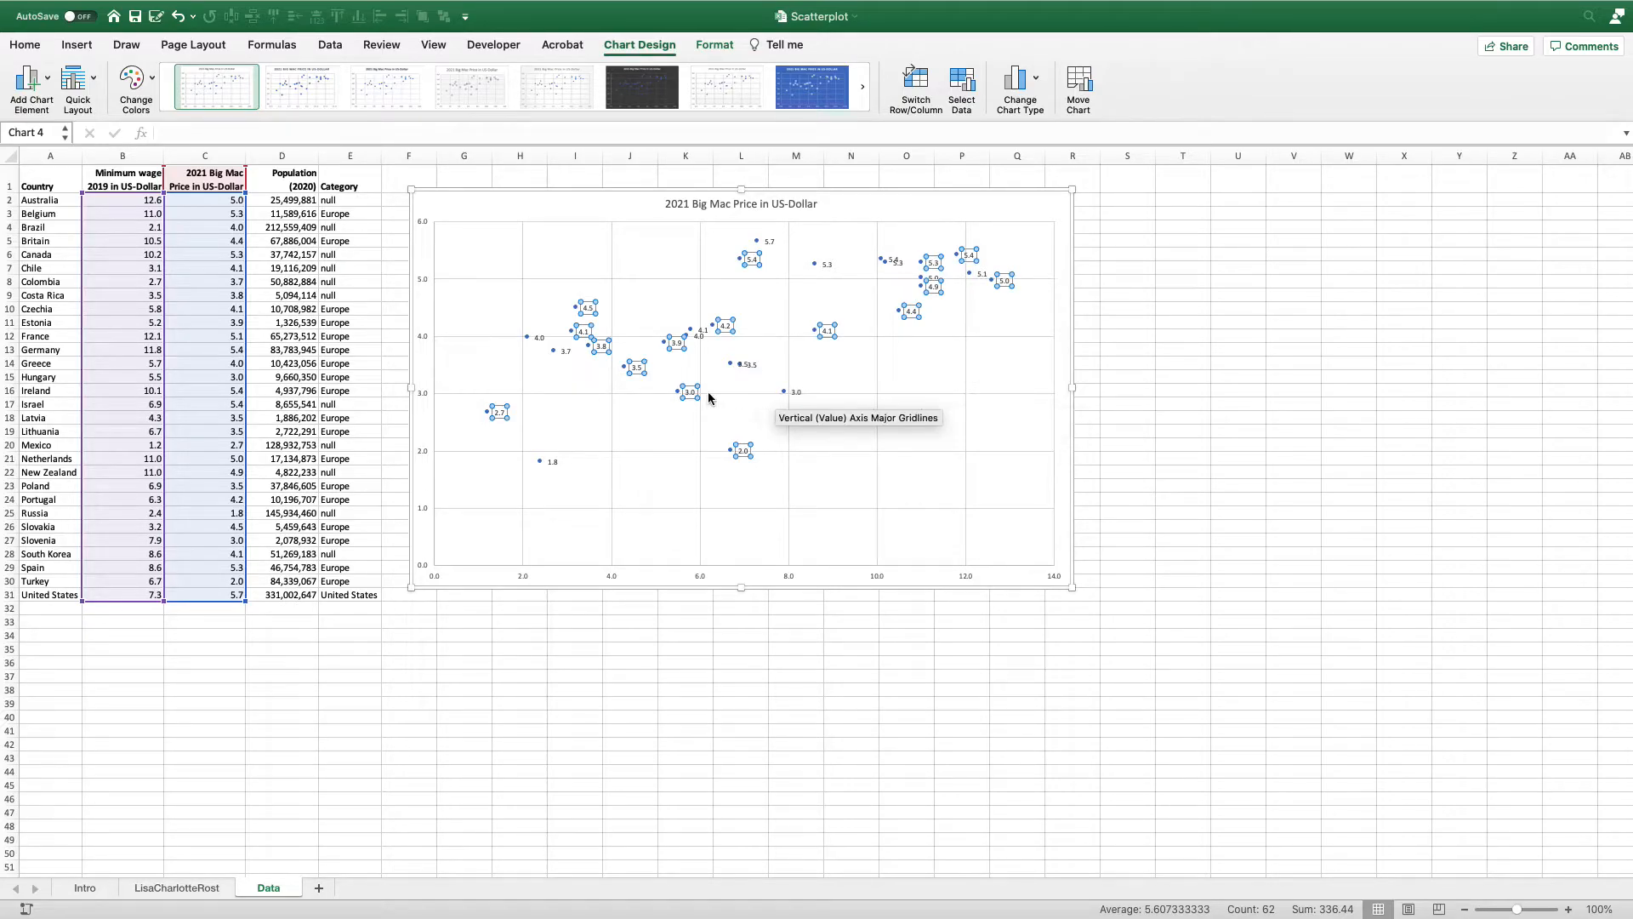
pyautogui.moveTo(691, 394)
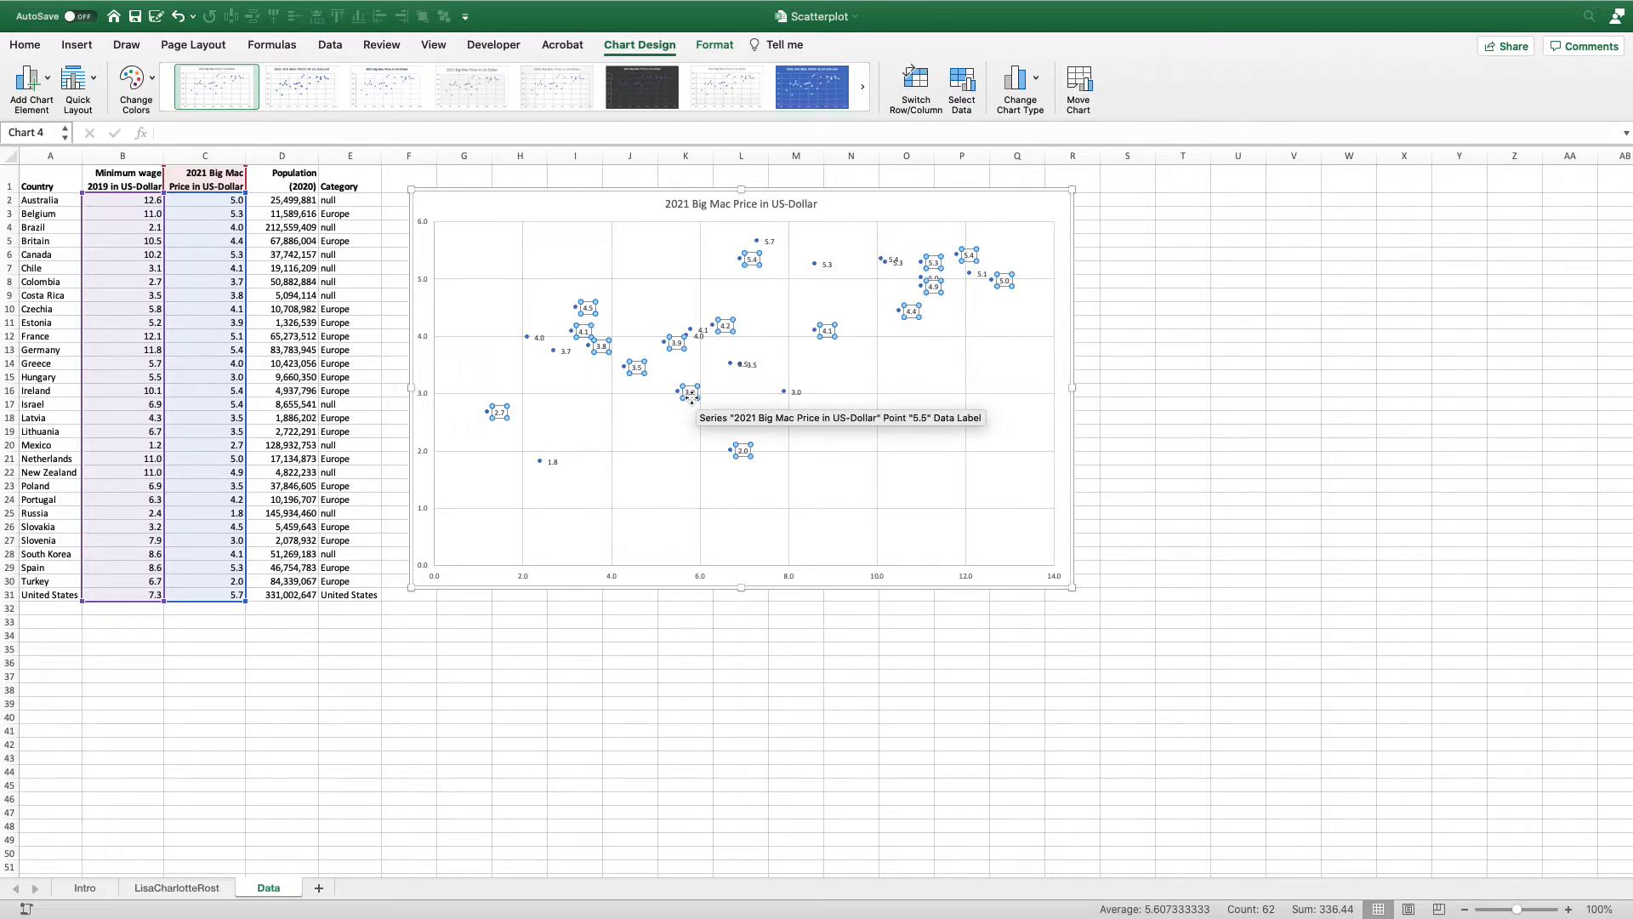
pyautogui.rightClick(688, 394)
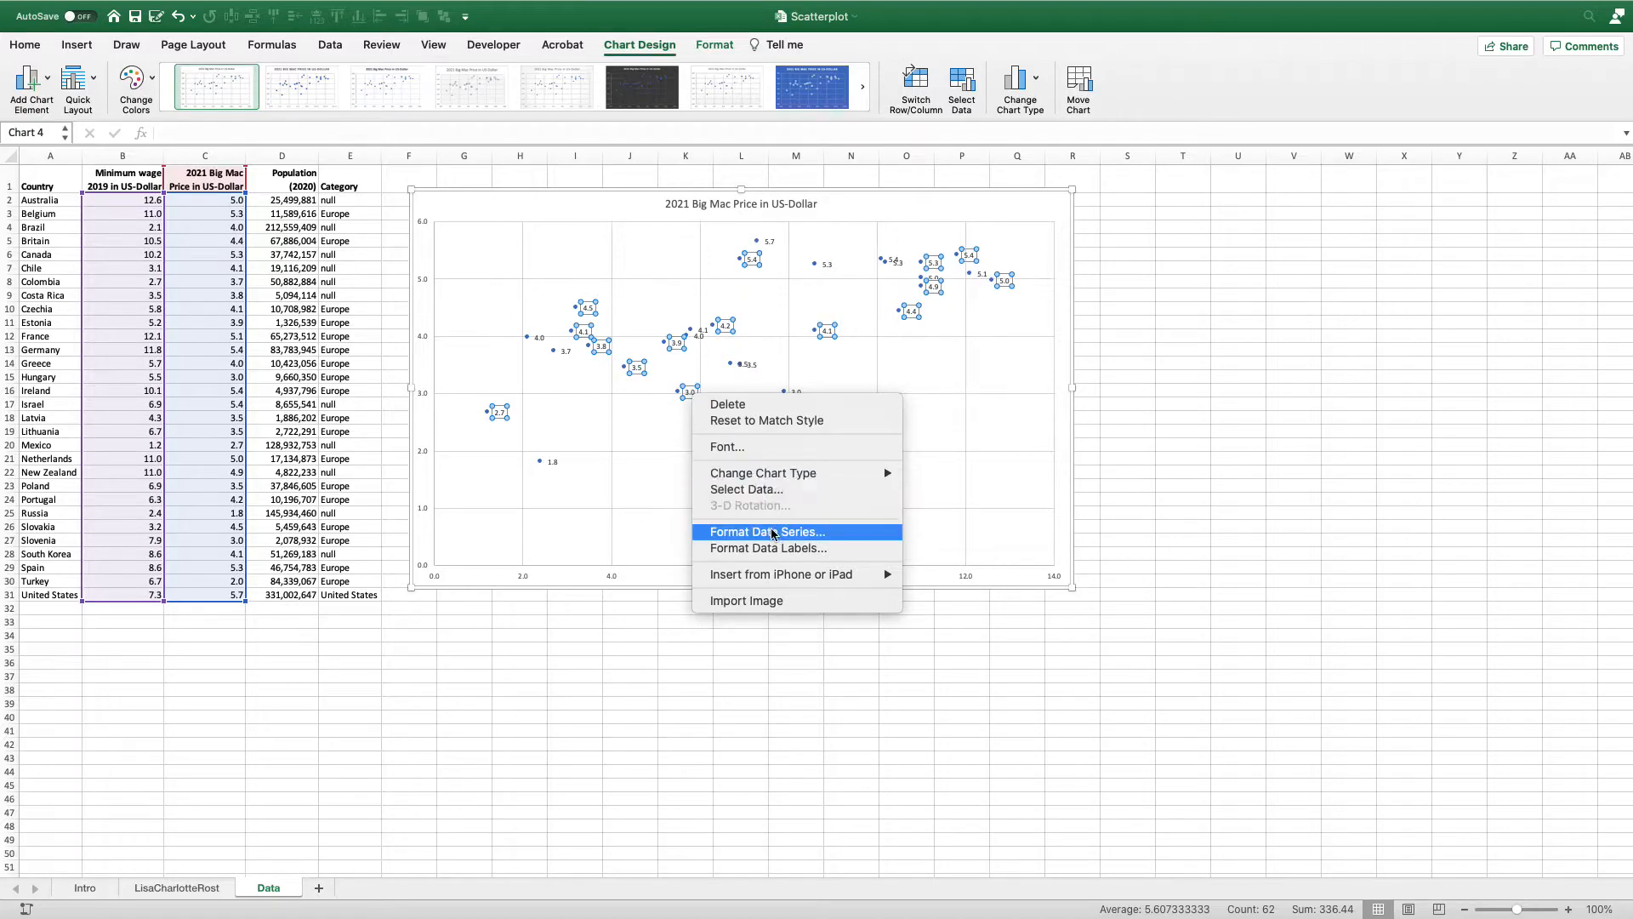
# In Format Data Labels, try the X Value, Series Name and Y Value label options
pyautogui.click(769, 548)
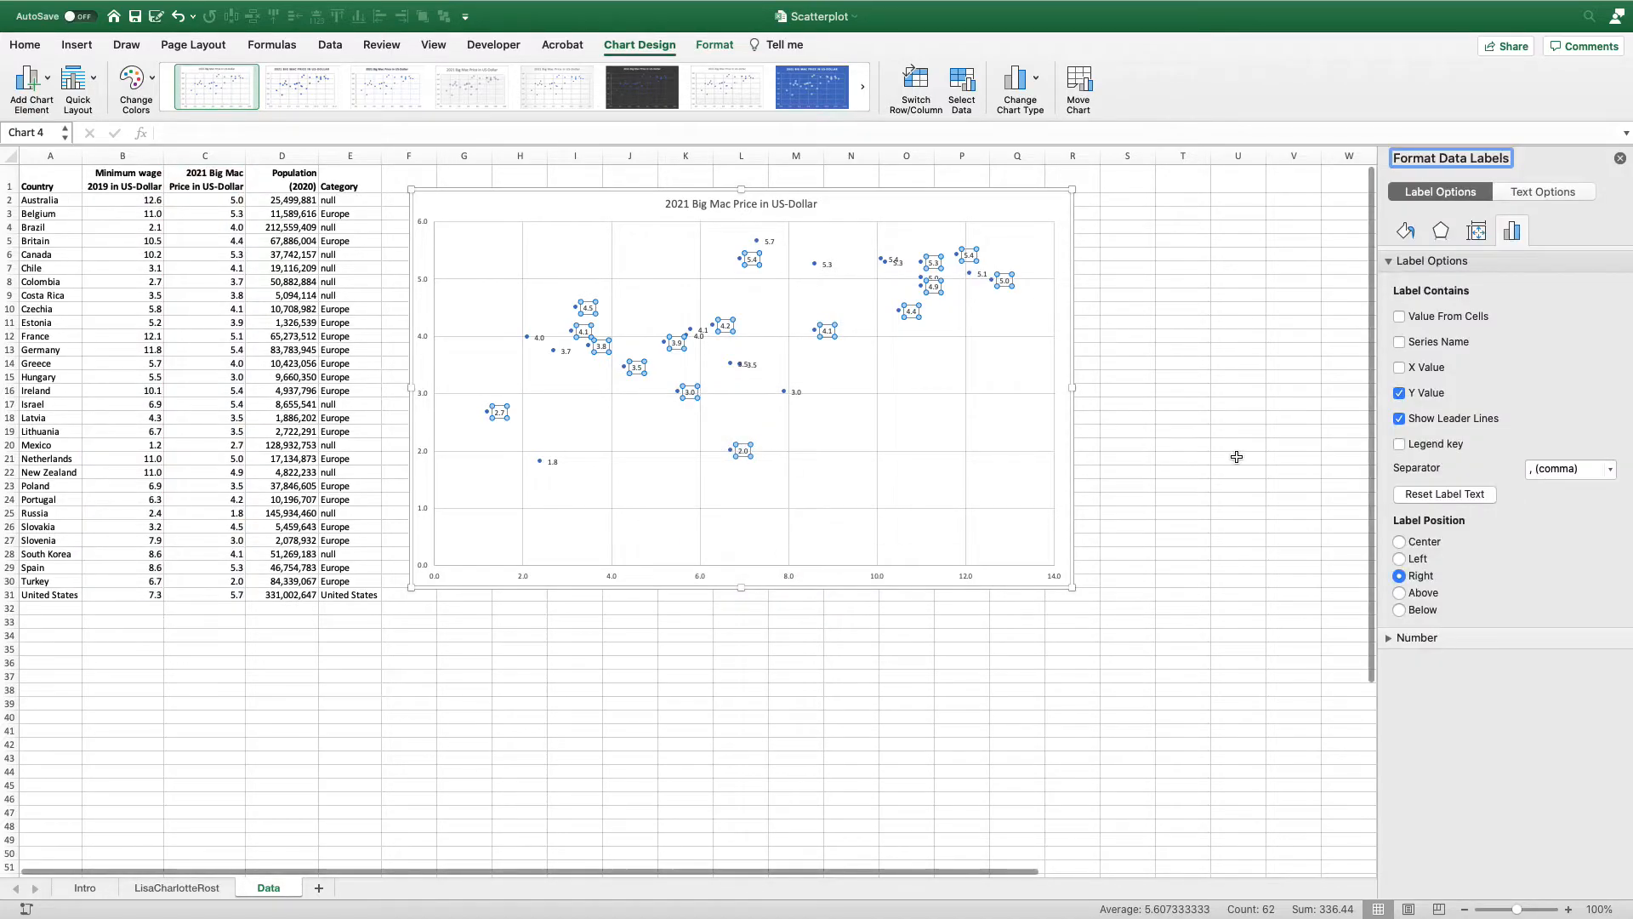
pyautogui.moveTo(1488, 468)
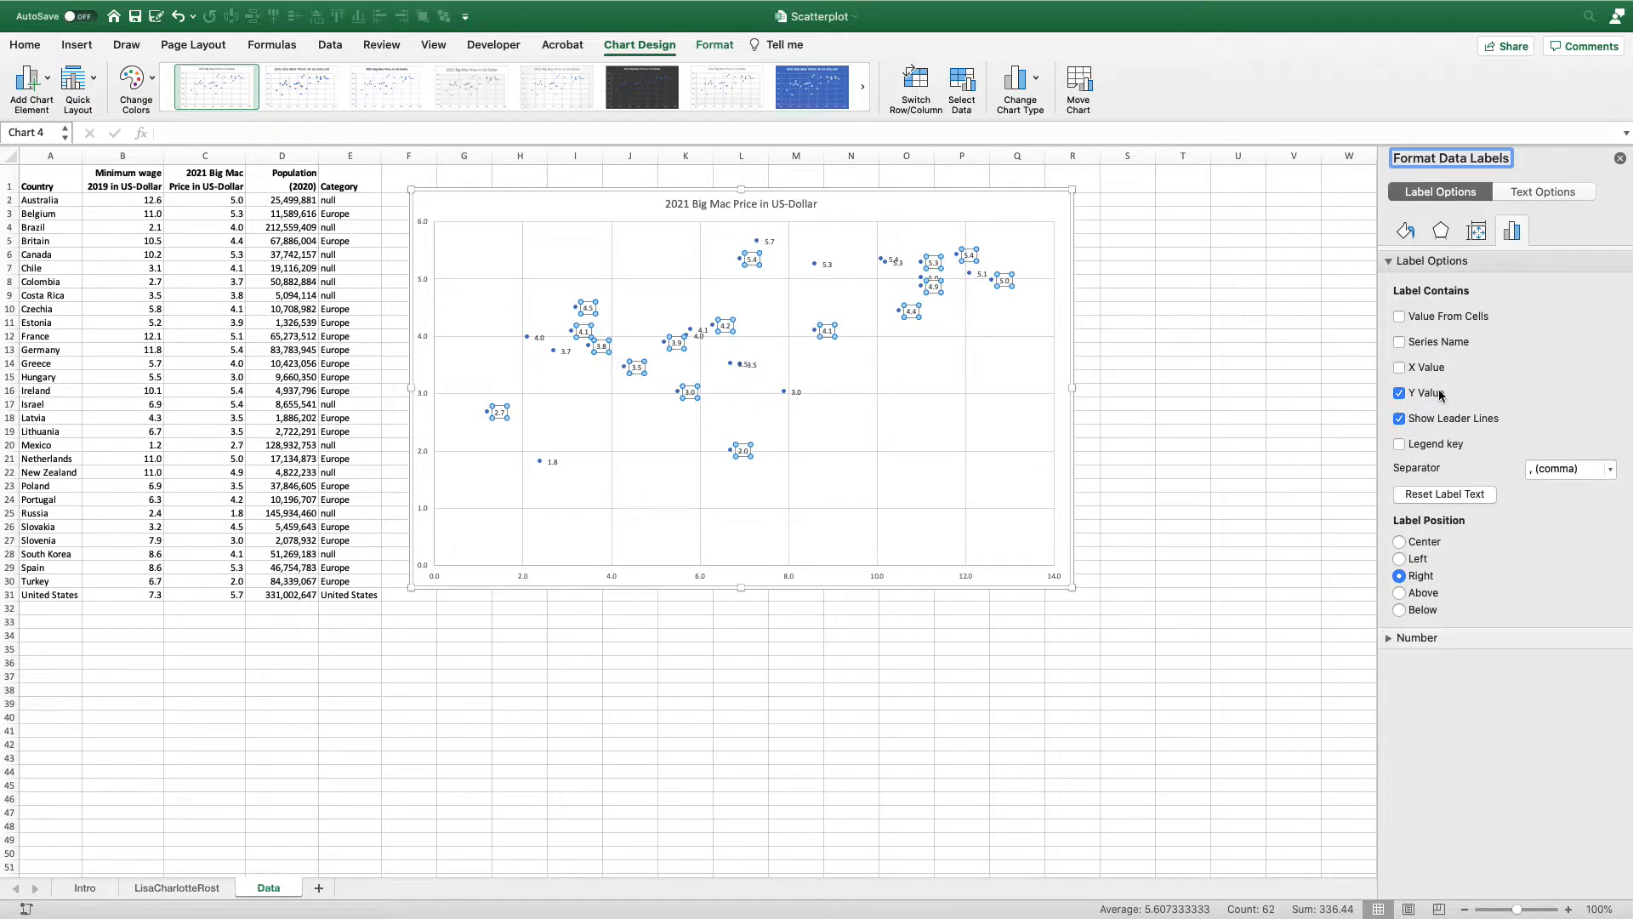
pyautogui.click(1400, 367)
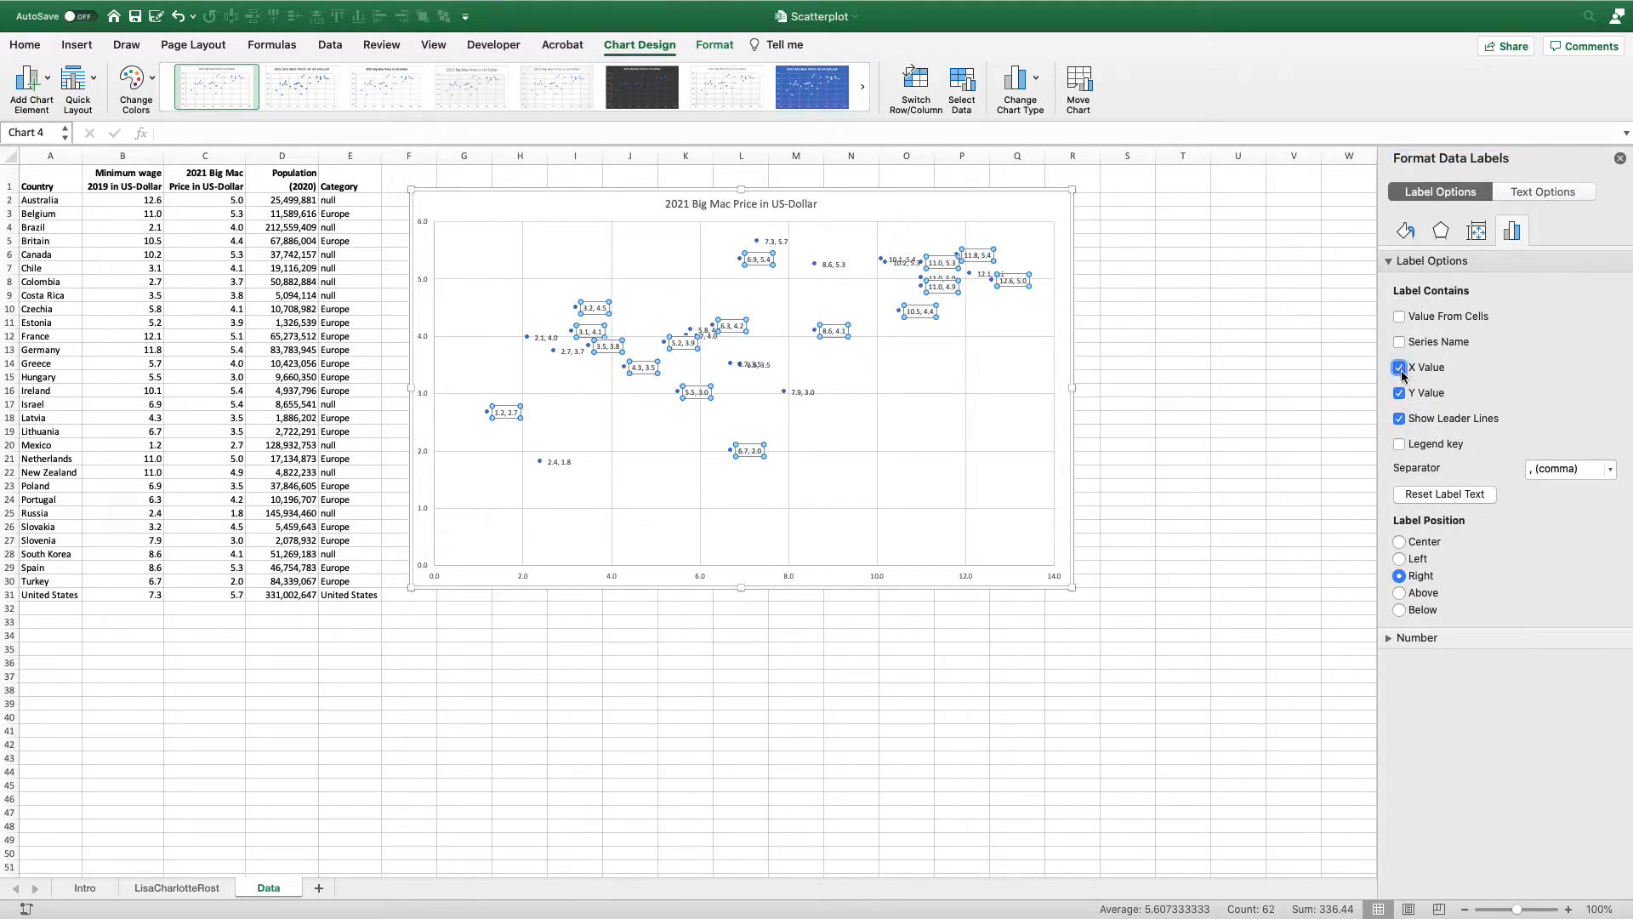
pyautogui.click(1398, 342)
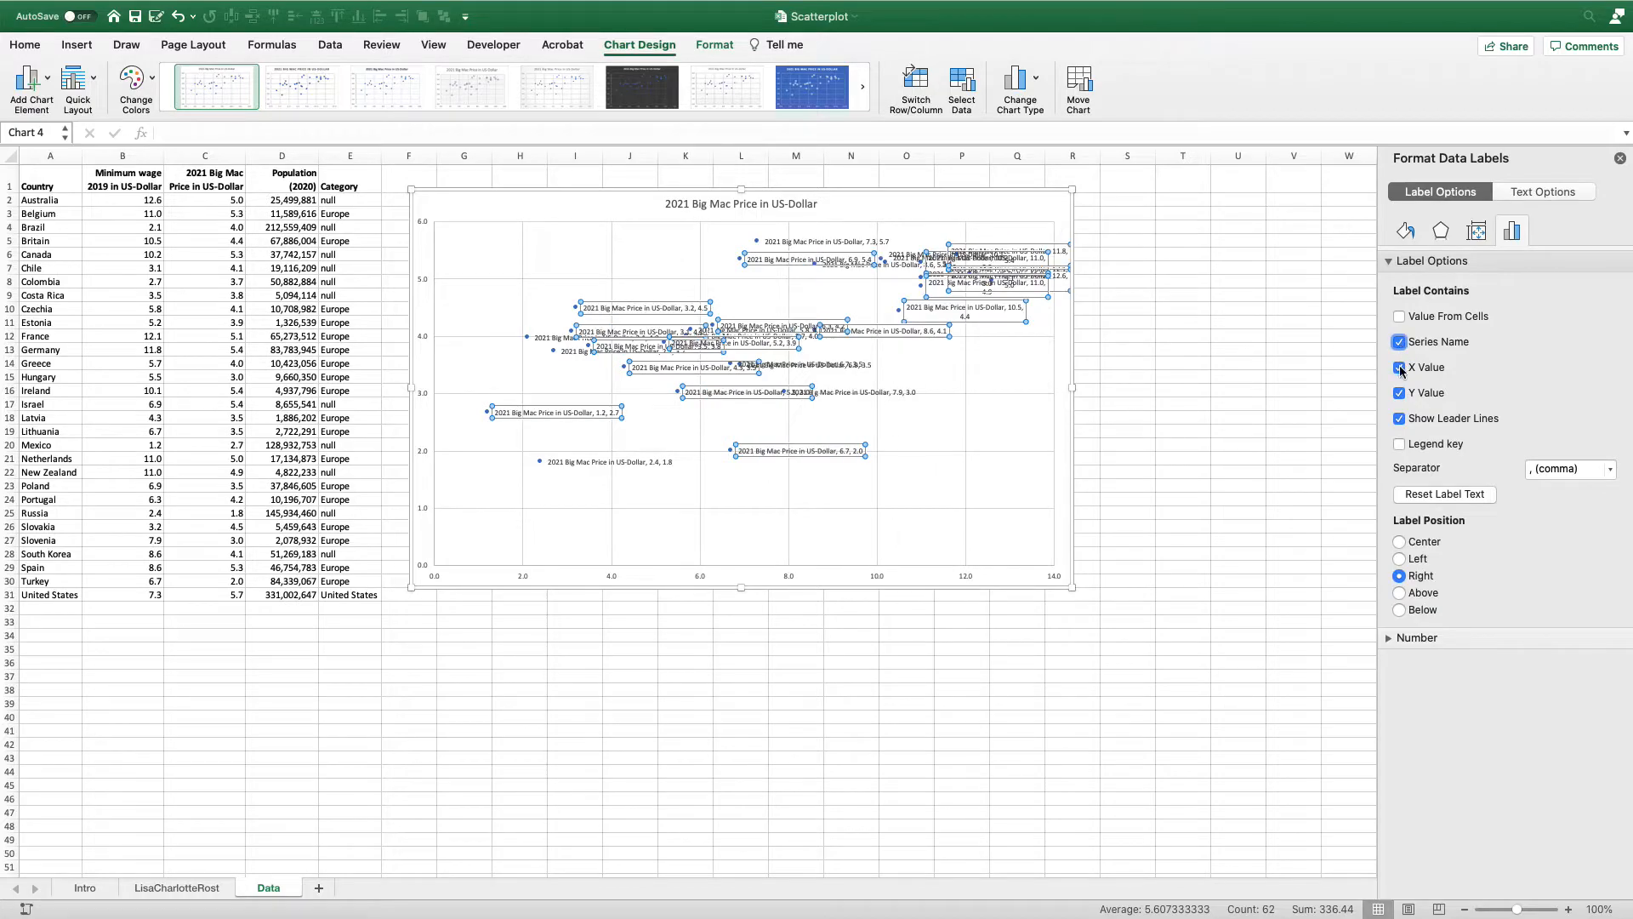
pyautogui.click(1398, 393)
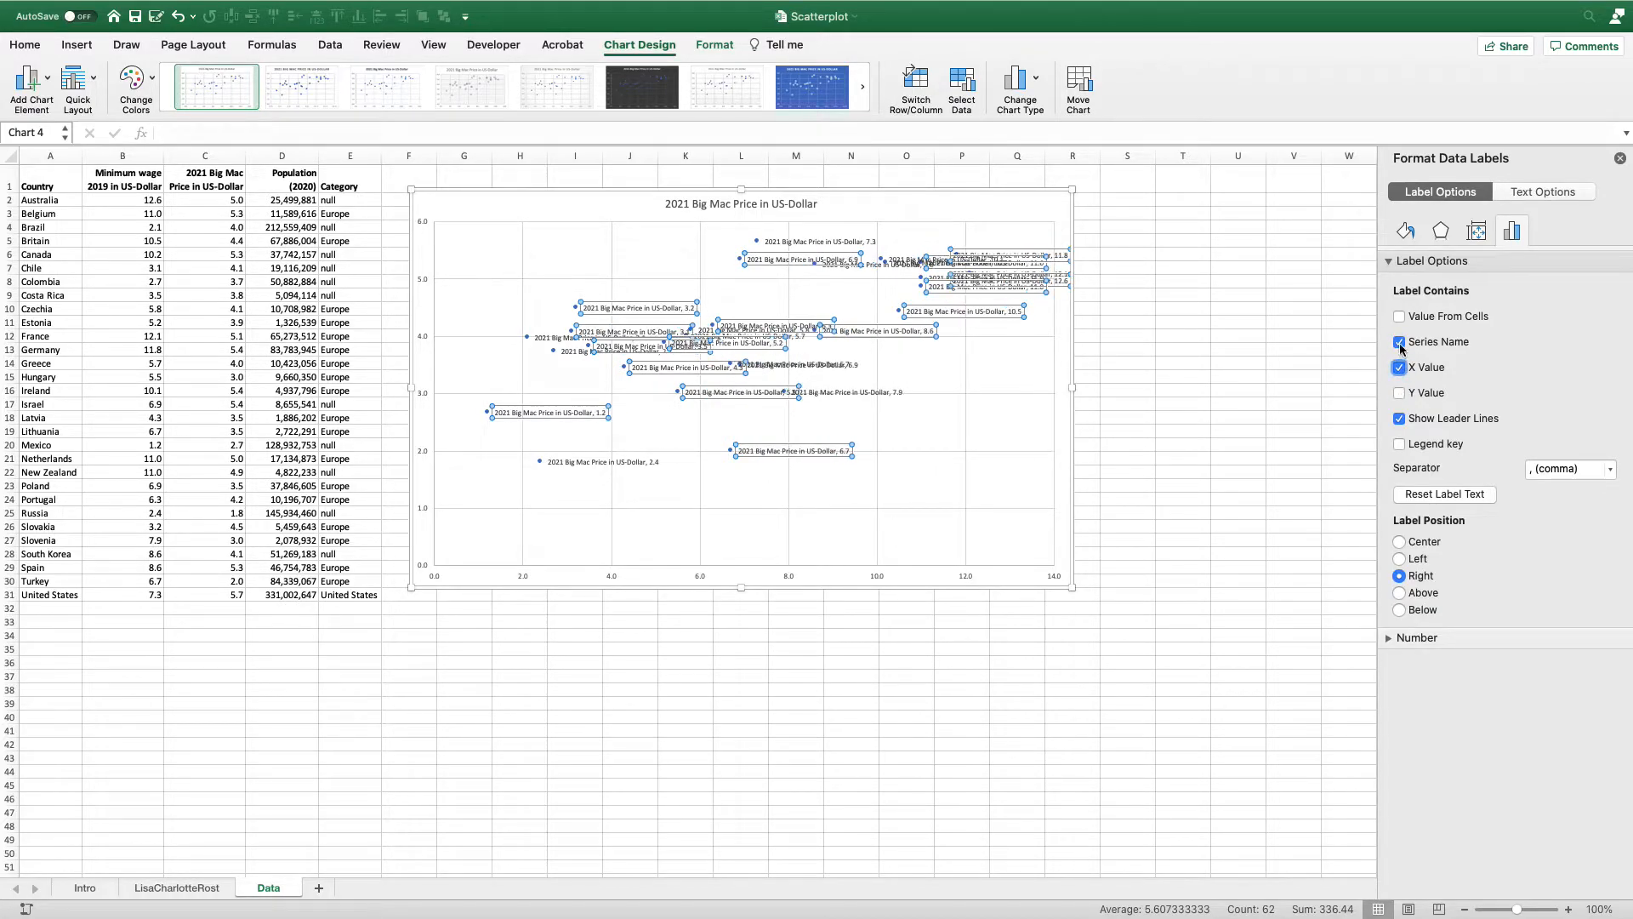
pyautogui.click(1399, 342)
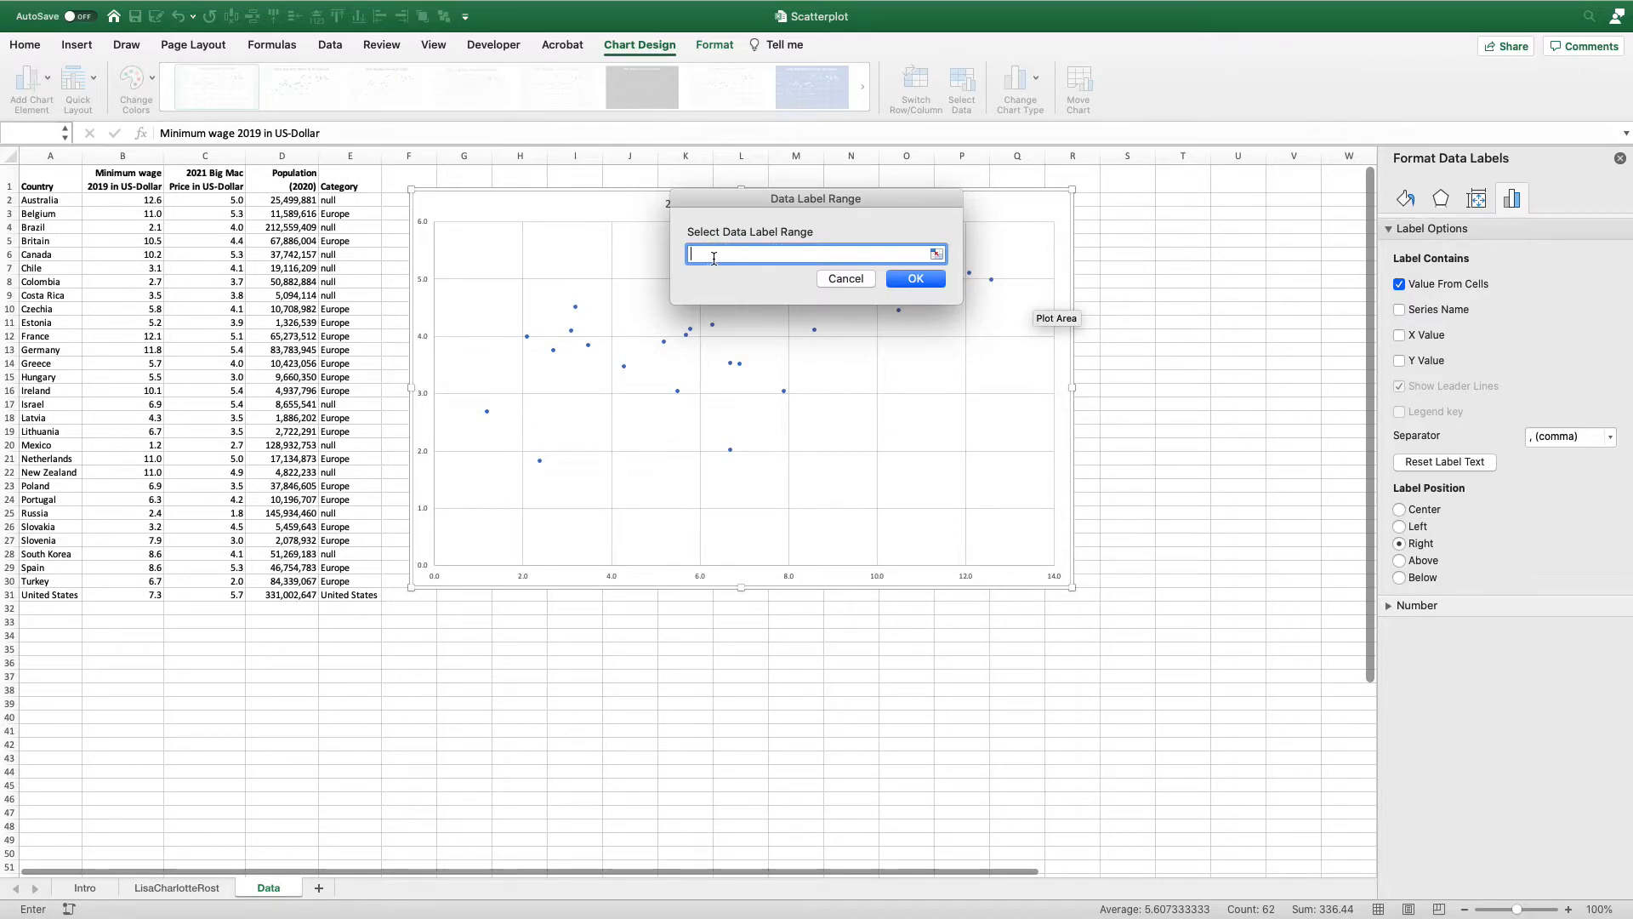
# Use country names from A2:A31 as point labels, positioned below each point
pyautogui.click(122, 227)
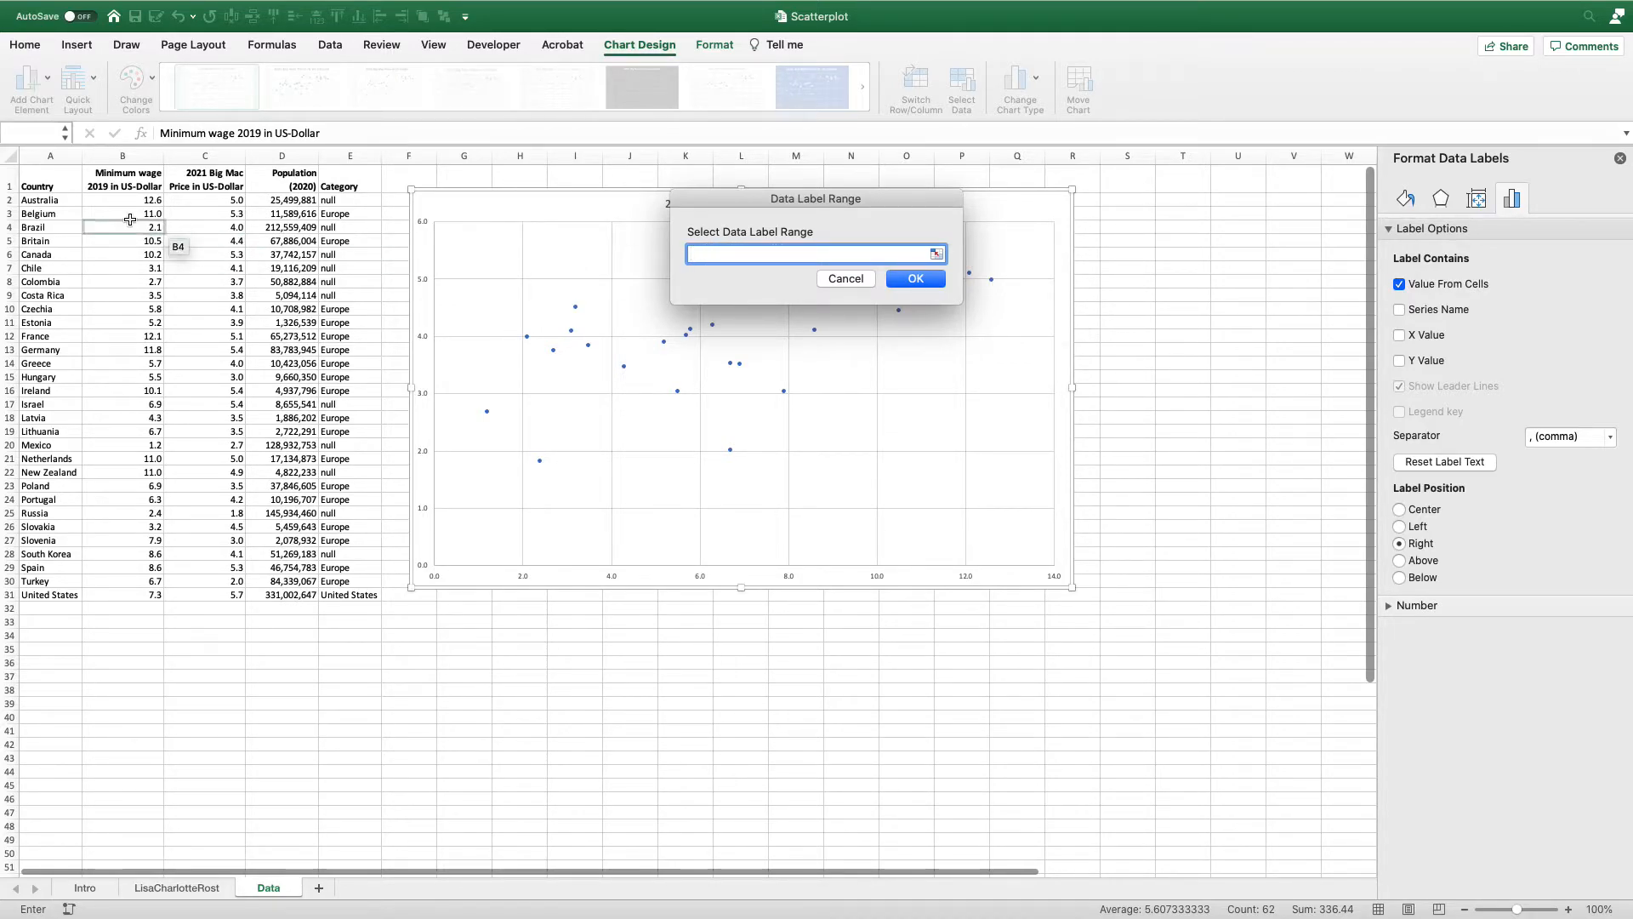
pyautogui.moveTo(50, 199); pyautogui.dragTo(50, 432)
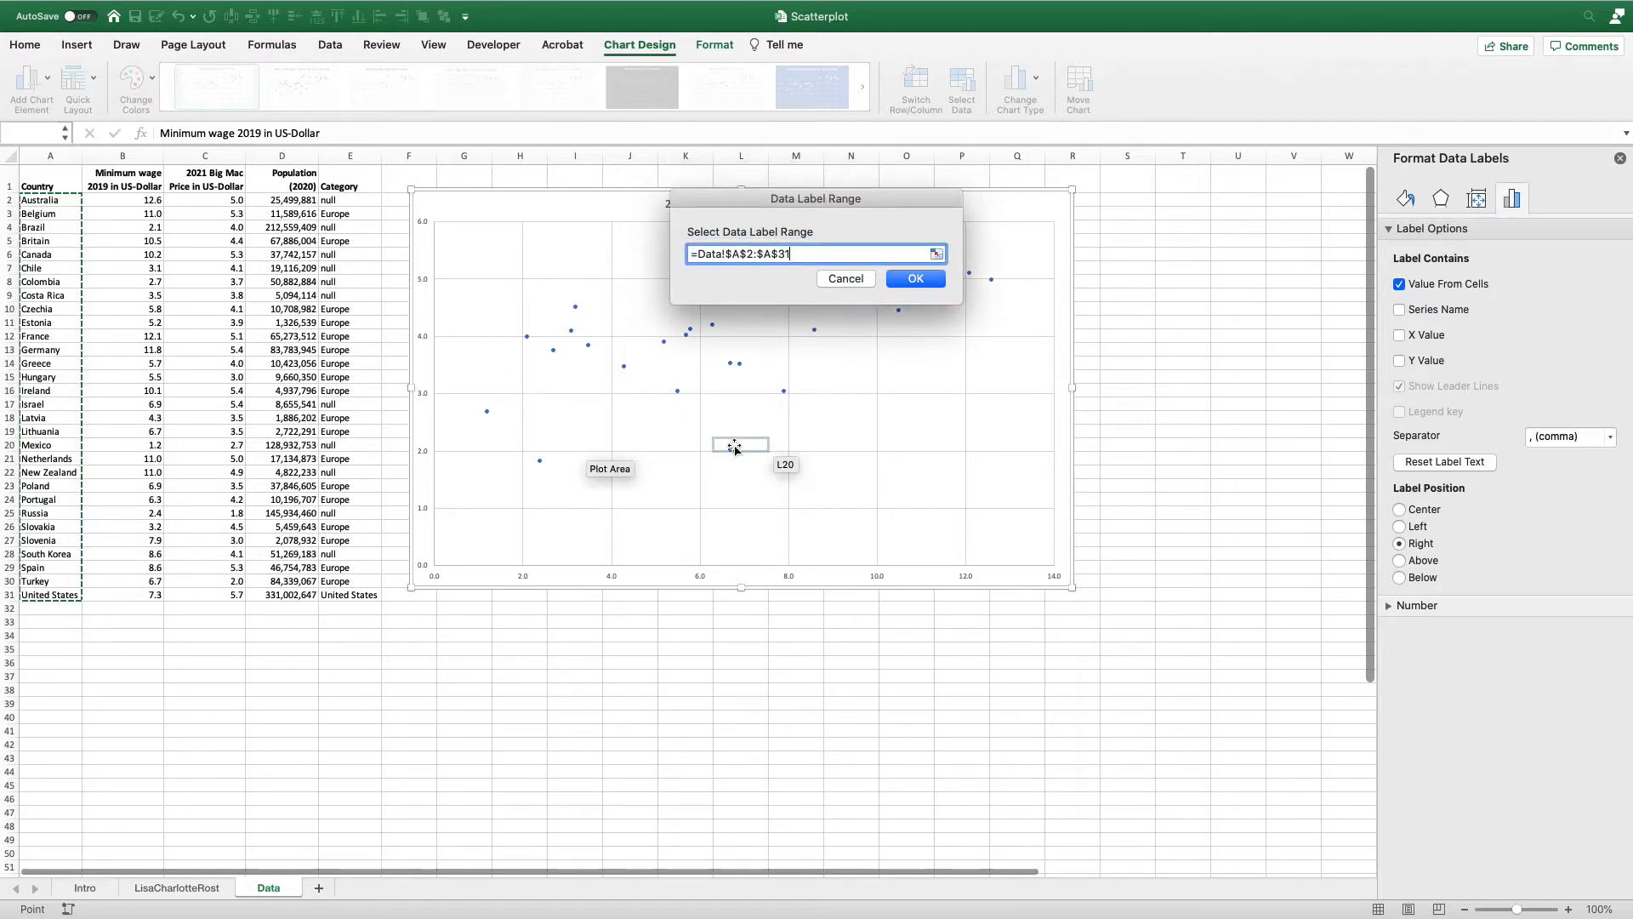
pyautogui.click(913, 278)
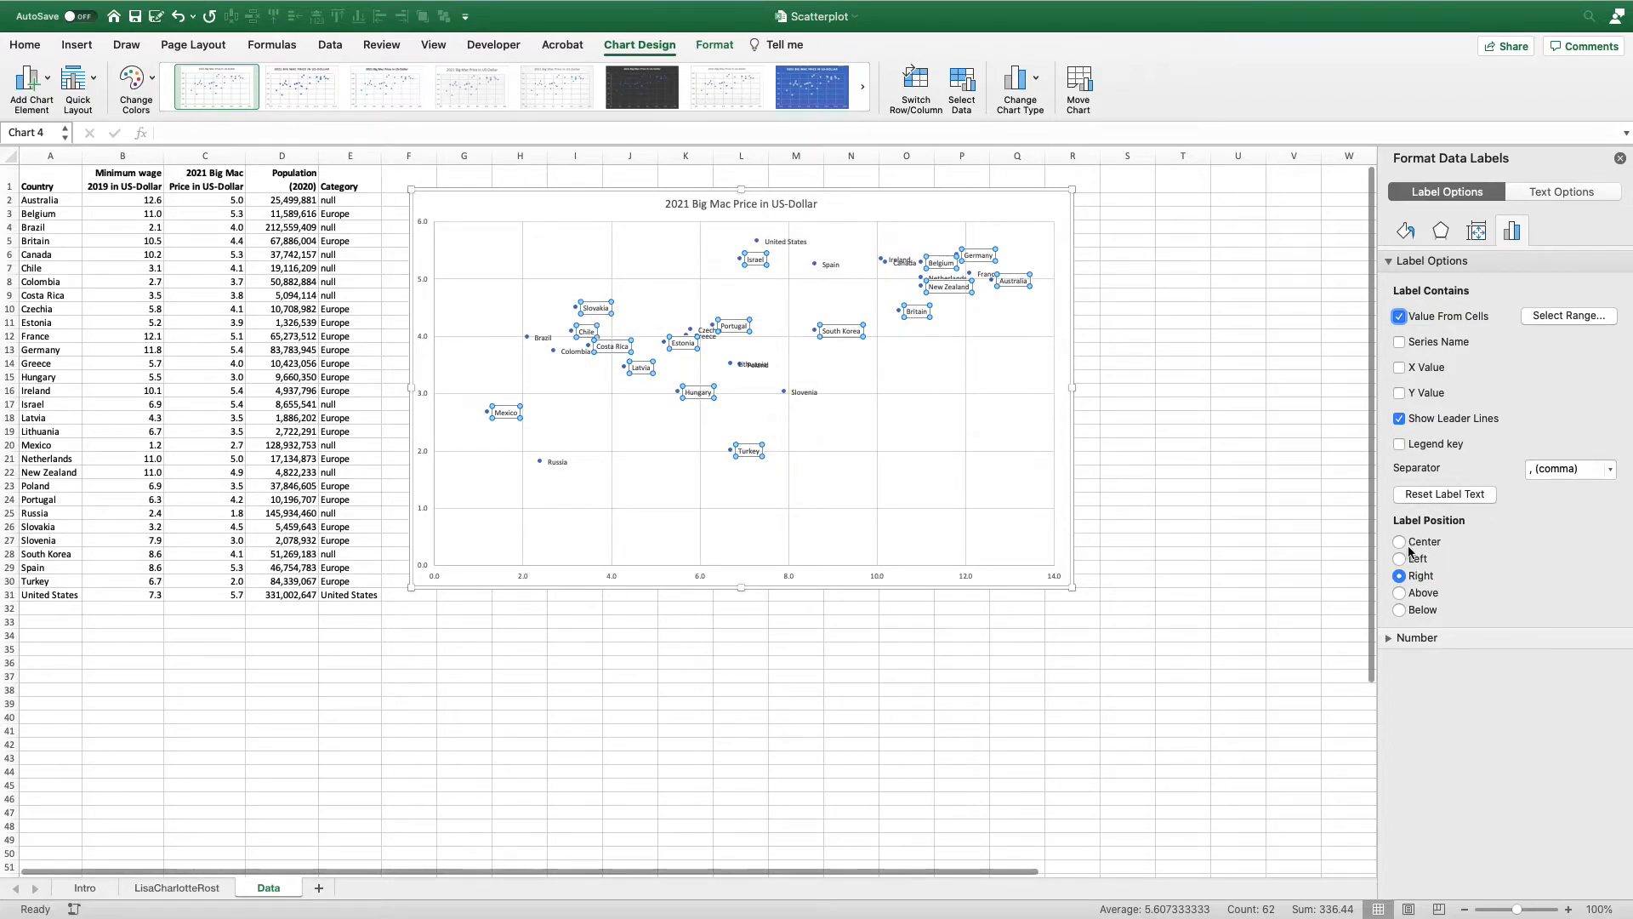
pyautogui.click(1401, 593)
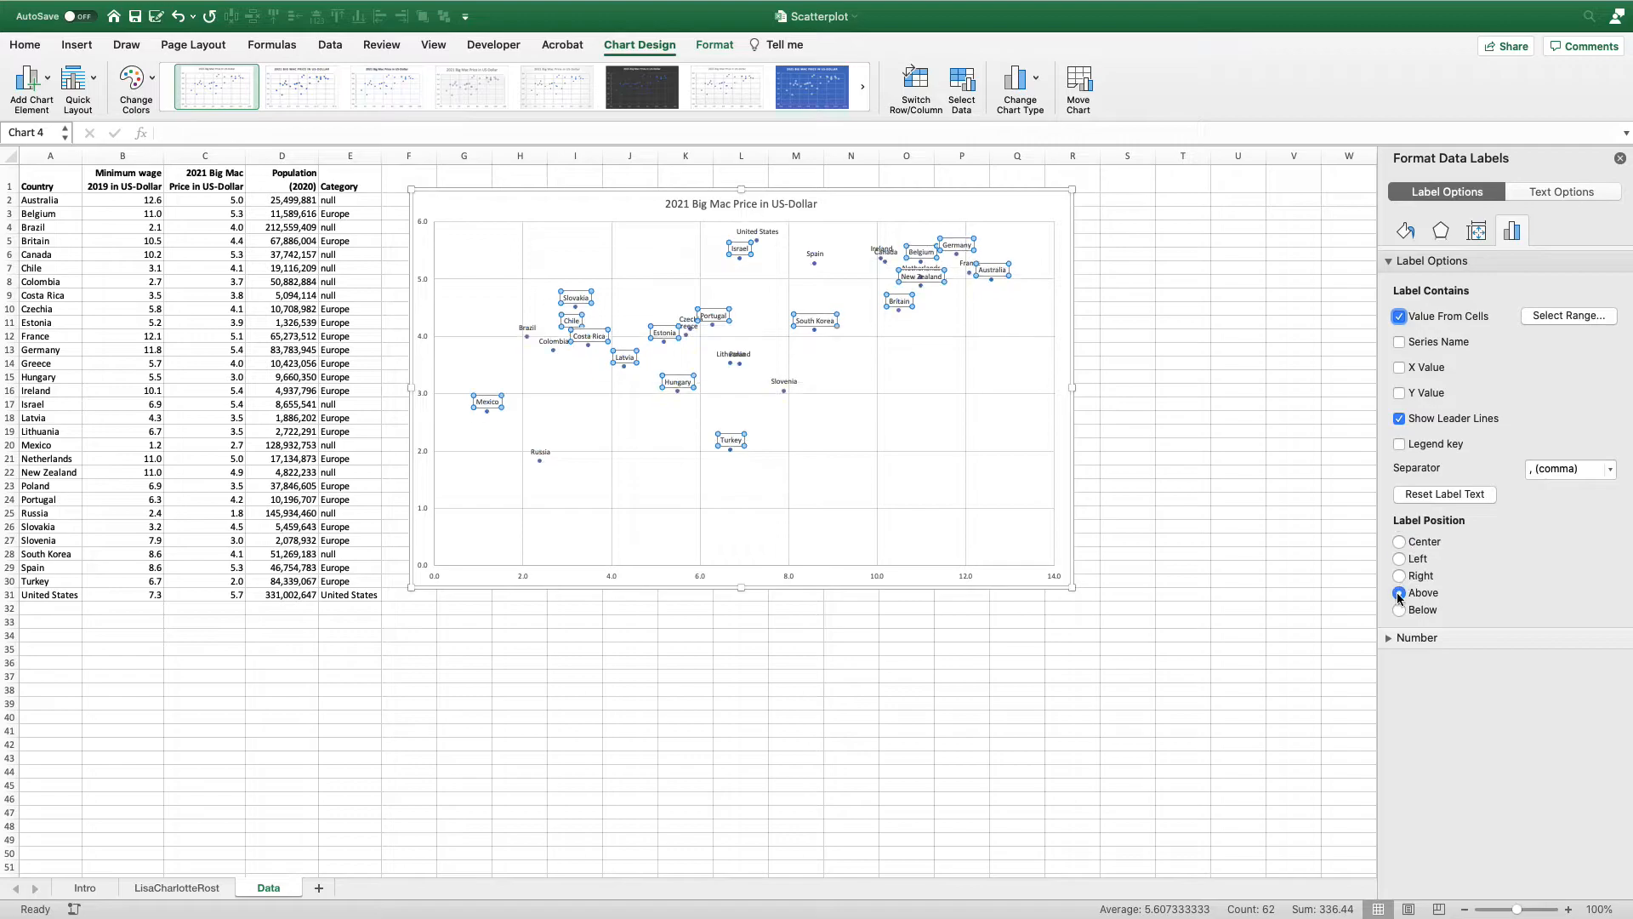
pyautogui.click(1400, 609)
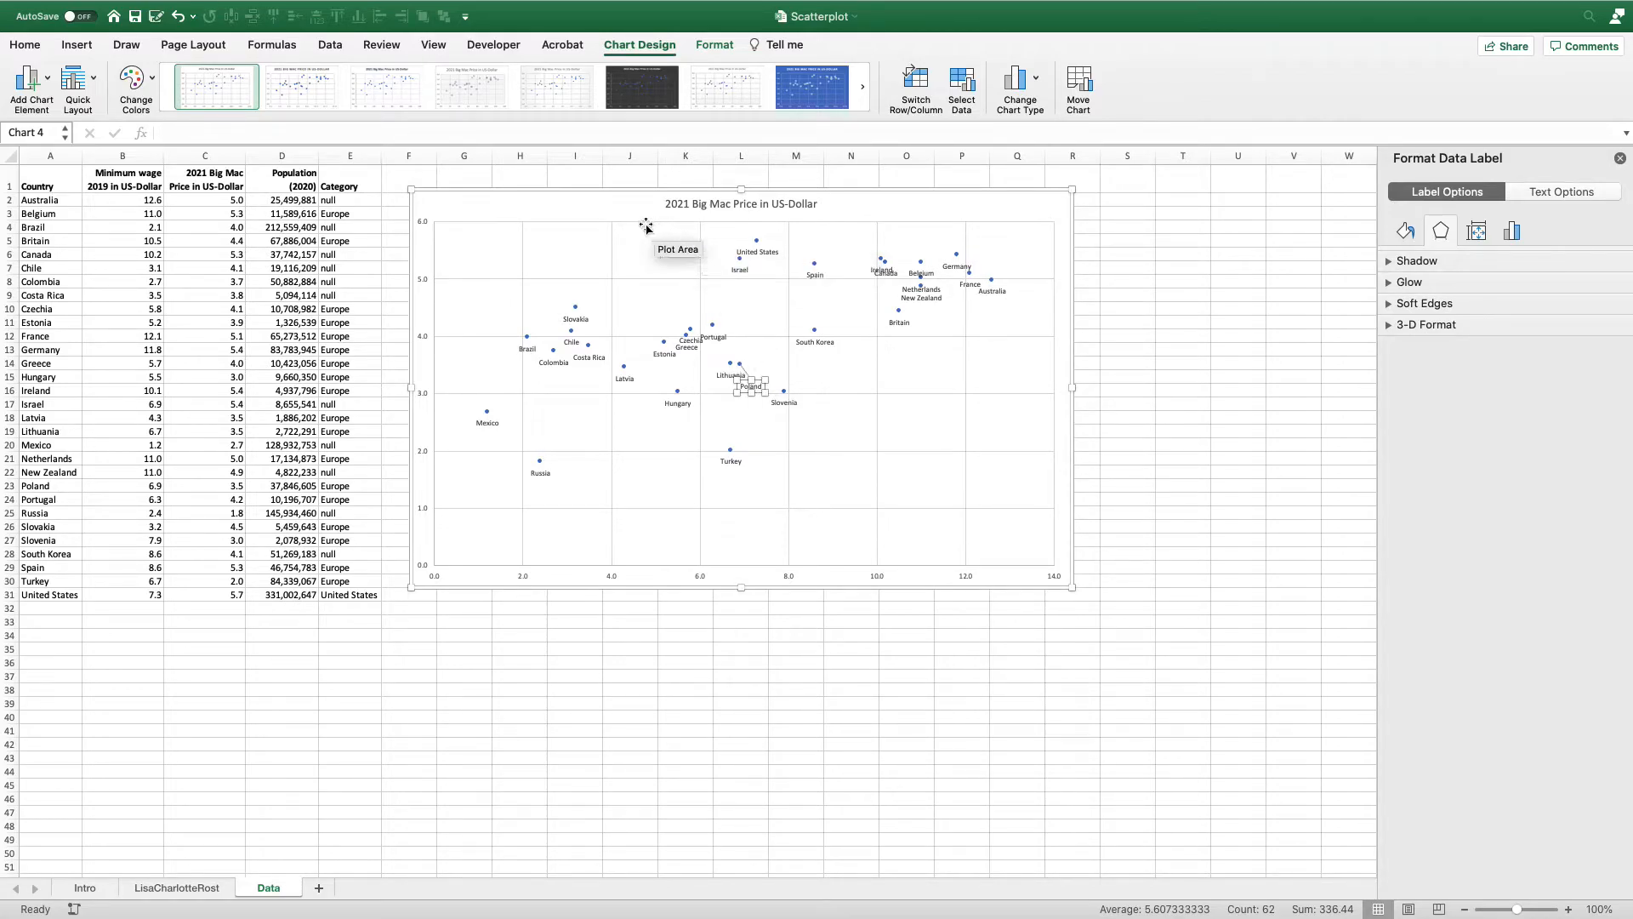
pyautogui.moveTo(562, 196)
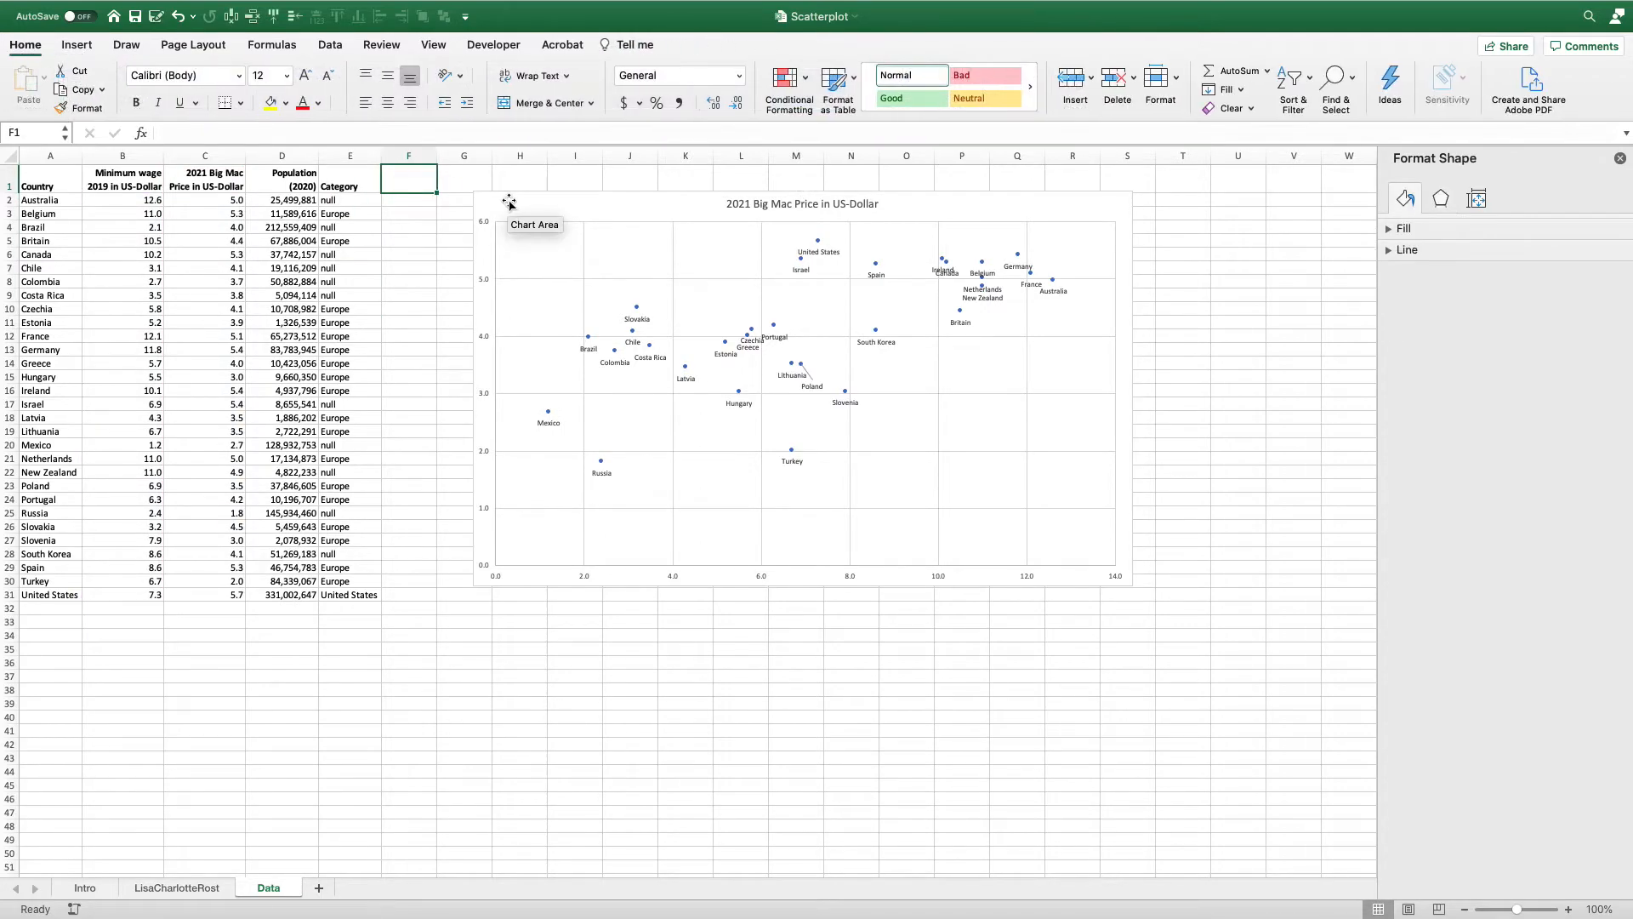
# Add a 'Labels' column with =IF(E2="Europe",A2,"") filled from F2 down to F31
pyautogui.write('Labels')
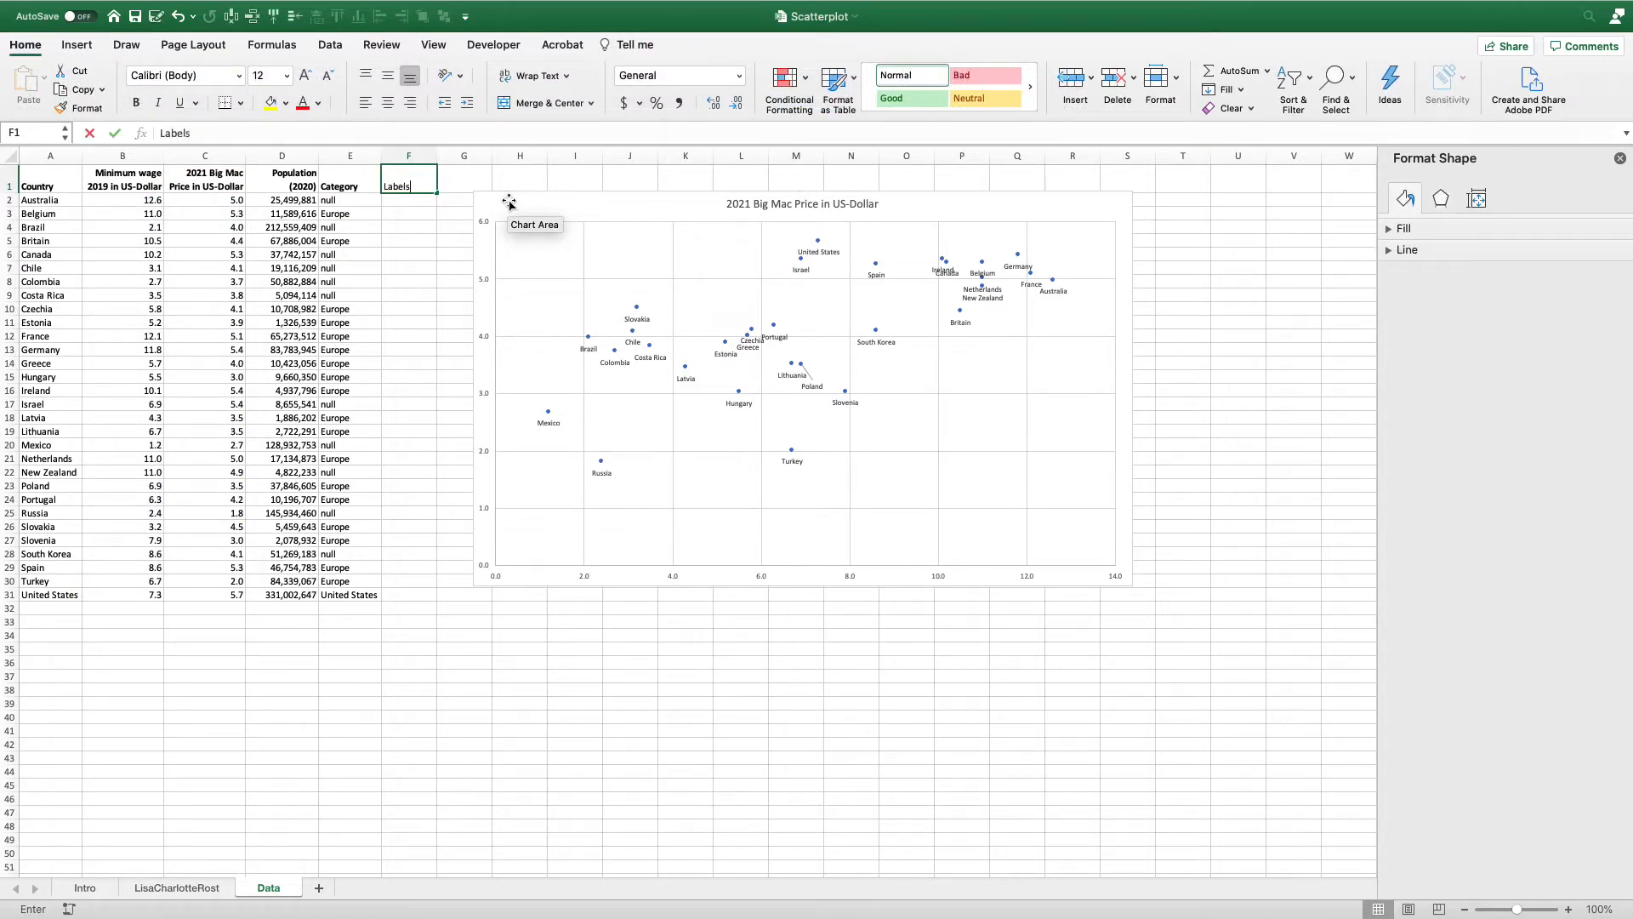
pyautogui.write('=if')
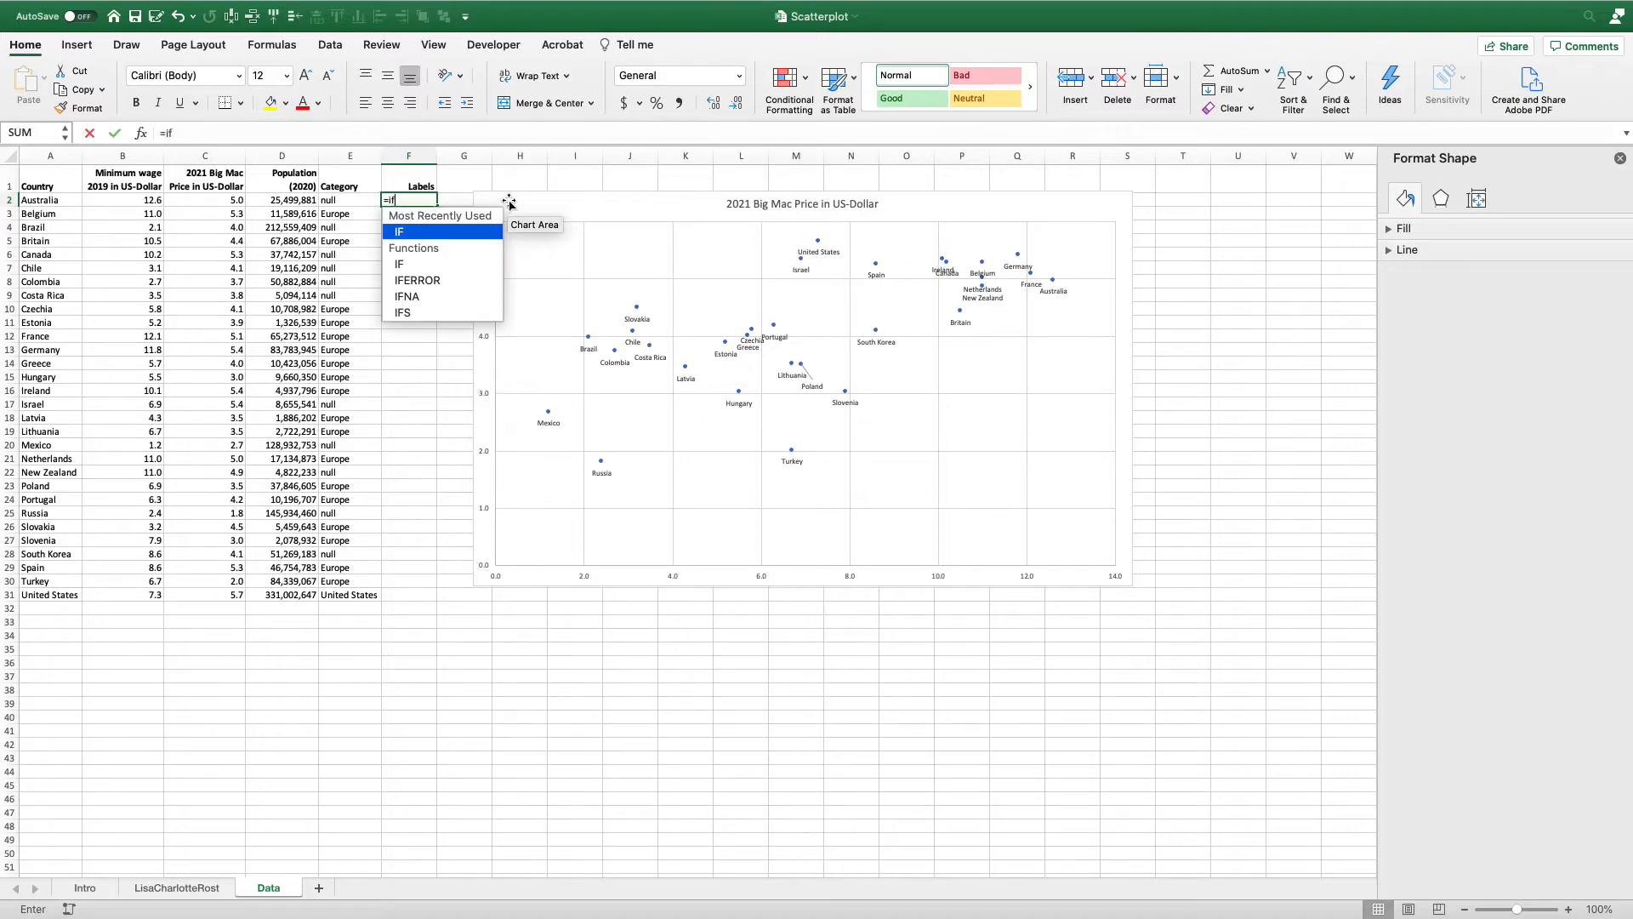
pyautogui.write('(E2="Europe",')
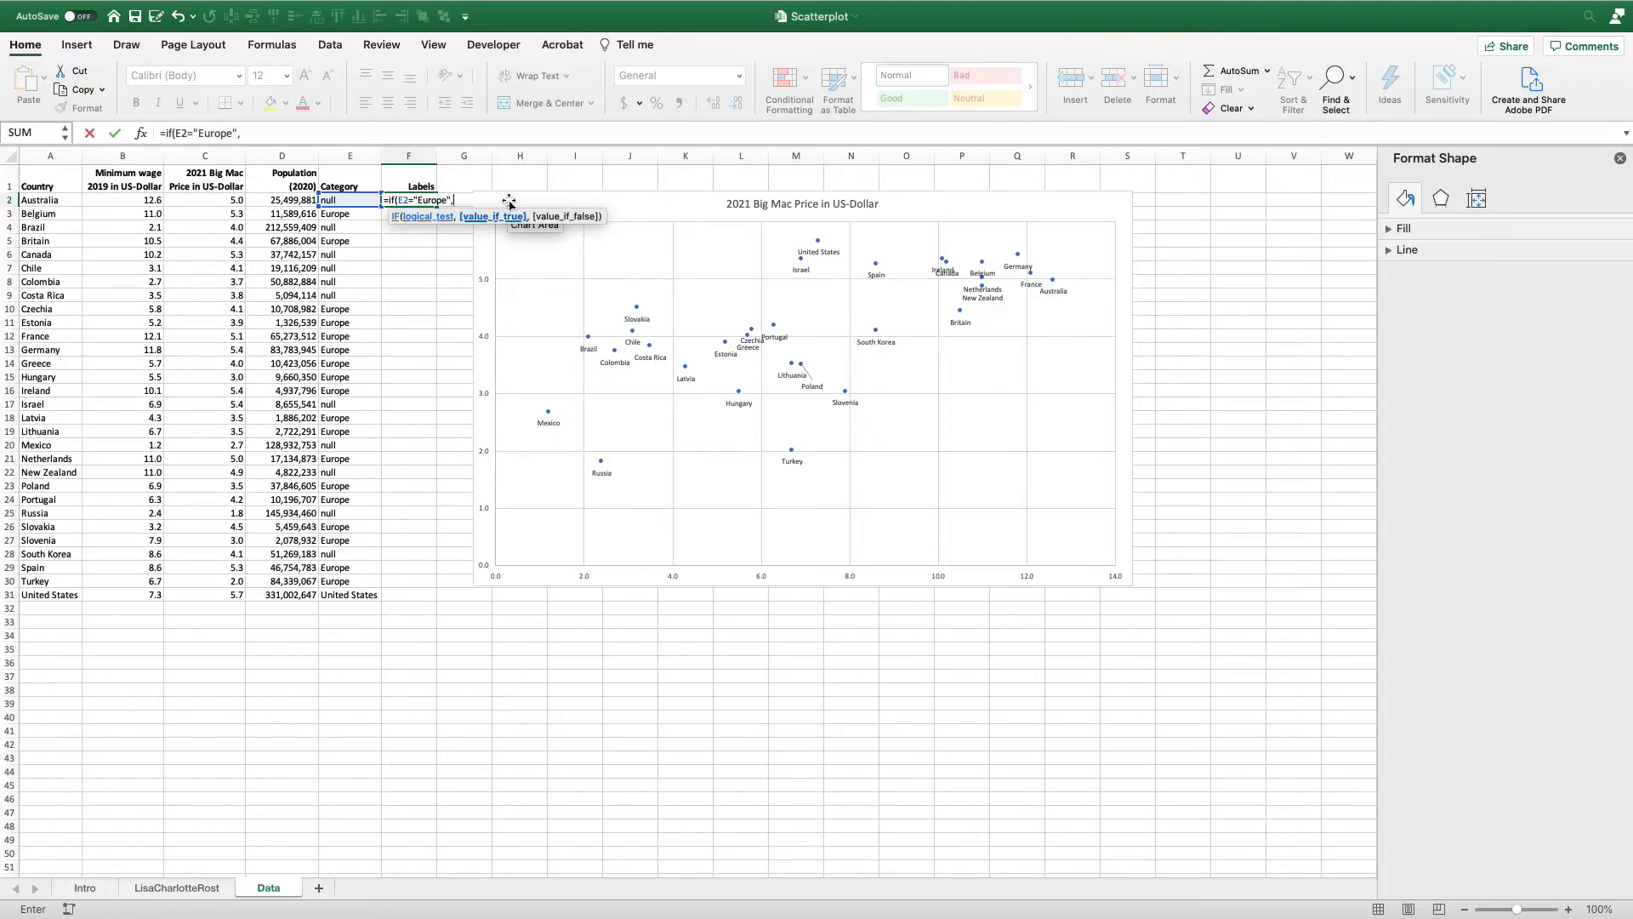
pyautogui.click(49, 199)
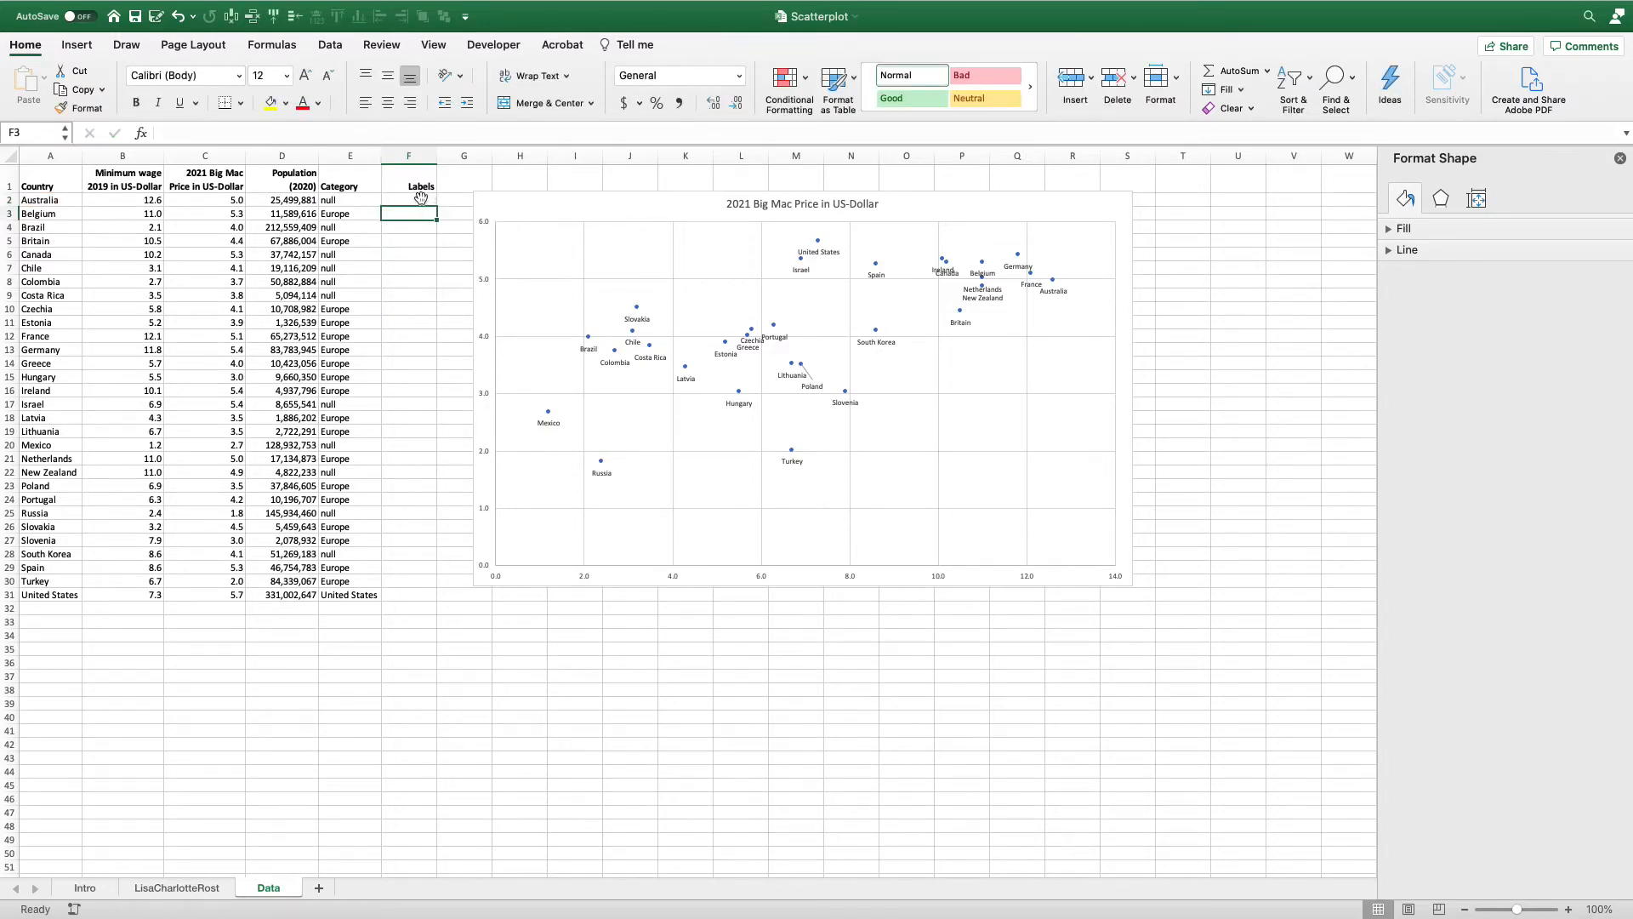
pyautogui.click(408, 199)
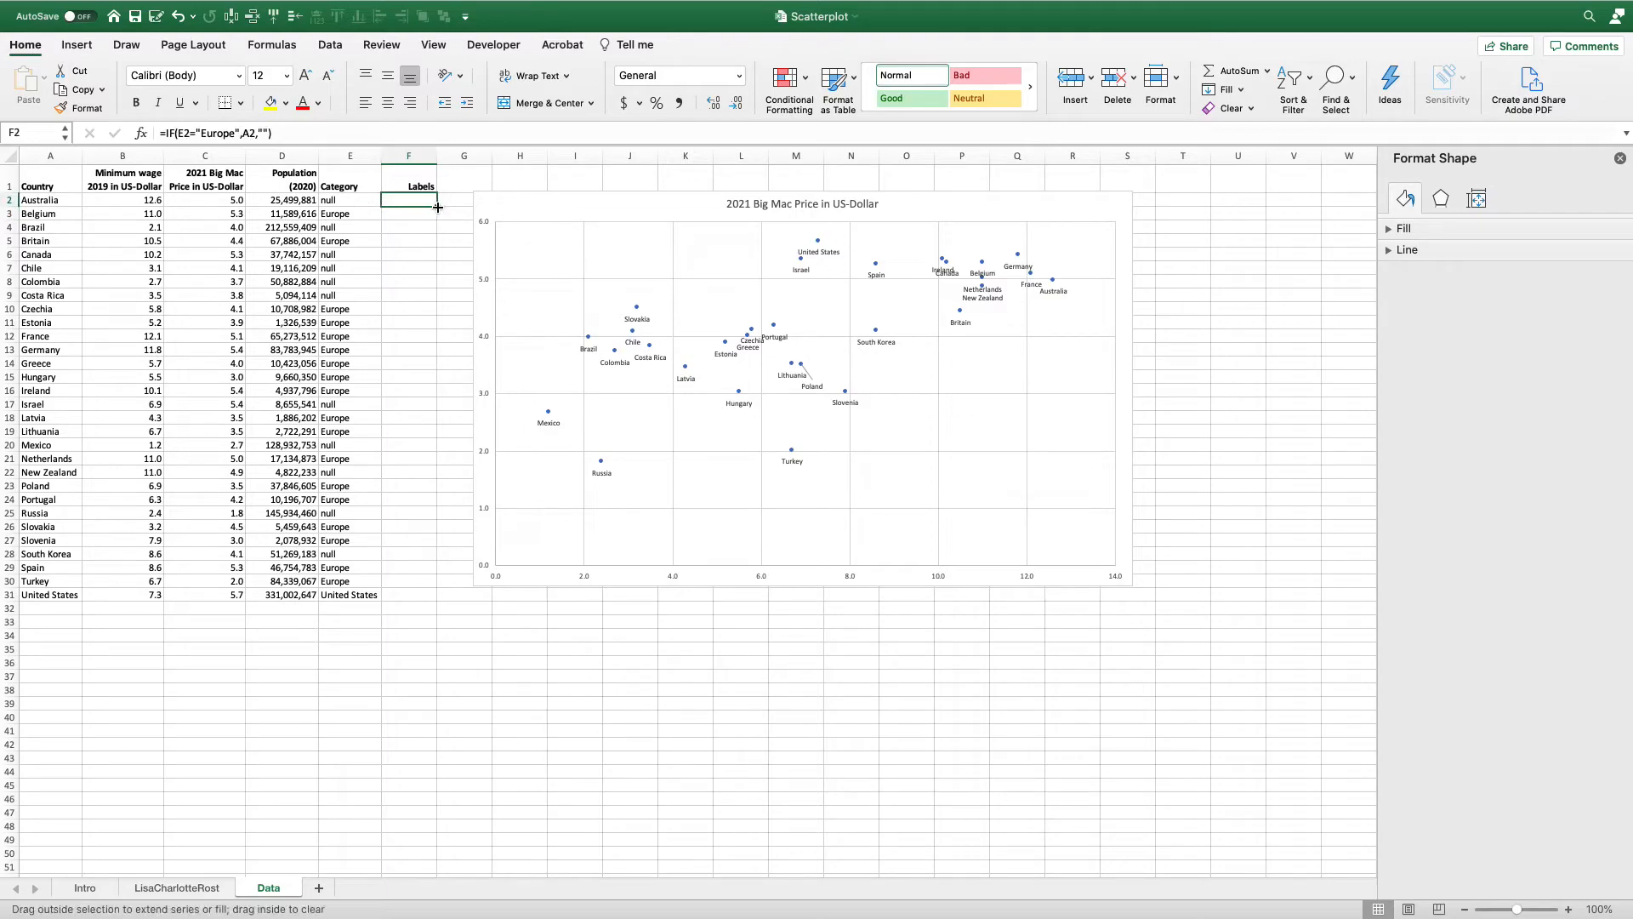
pyautogui.moveTo(409, 200); pyautogui.dragTo(408, 595)
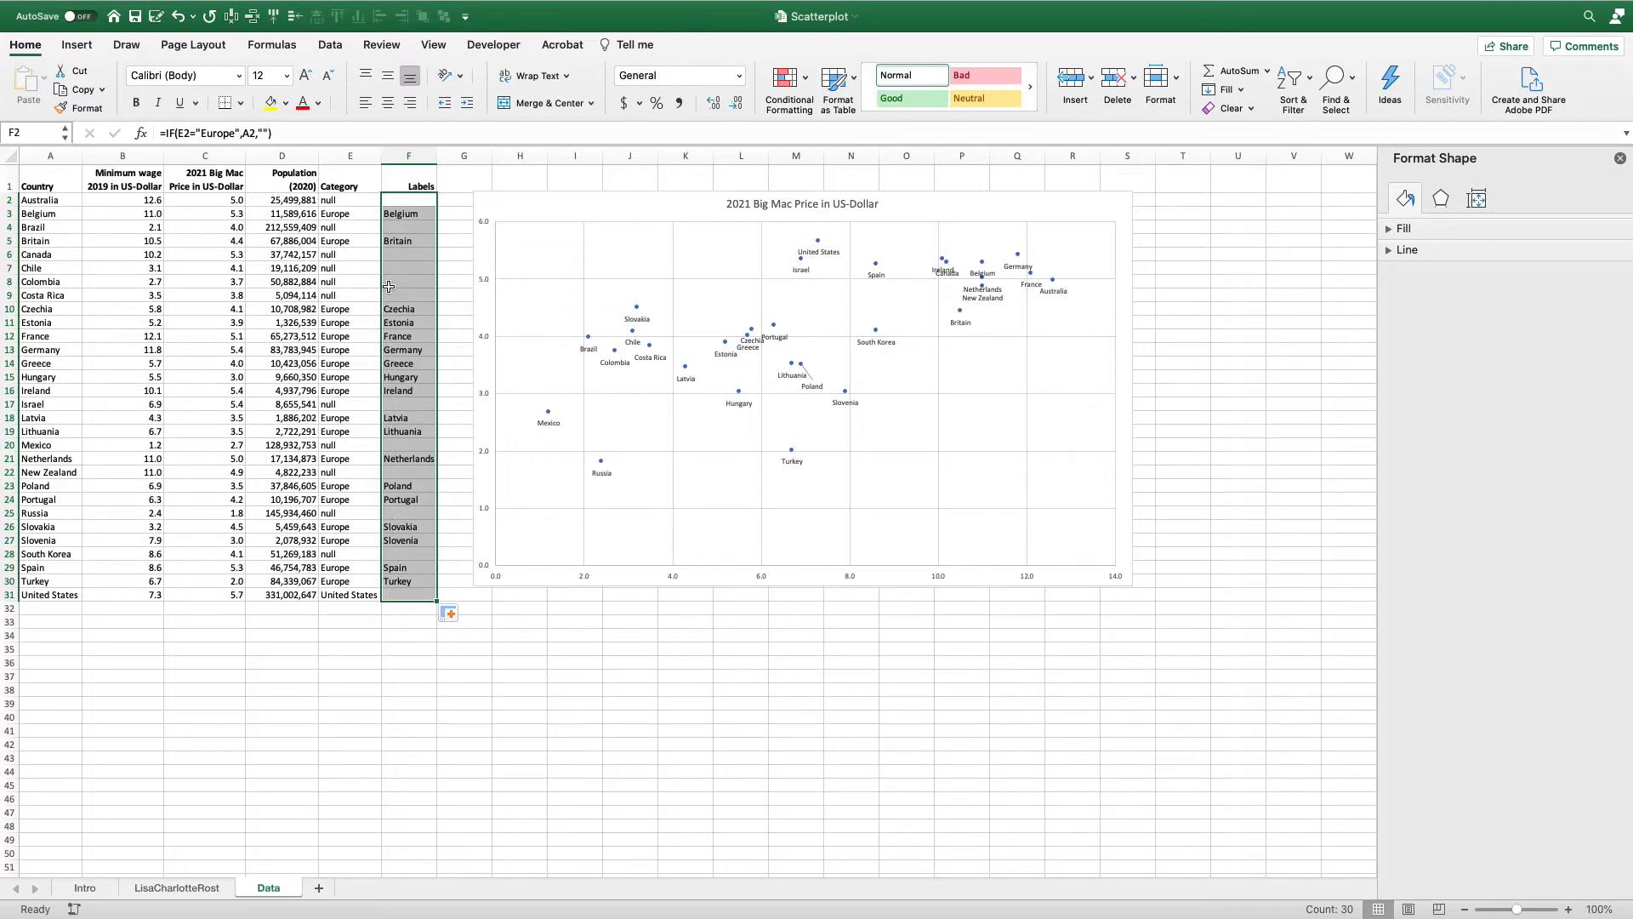
pyautogui.moveTo(648, 362)
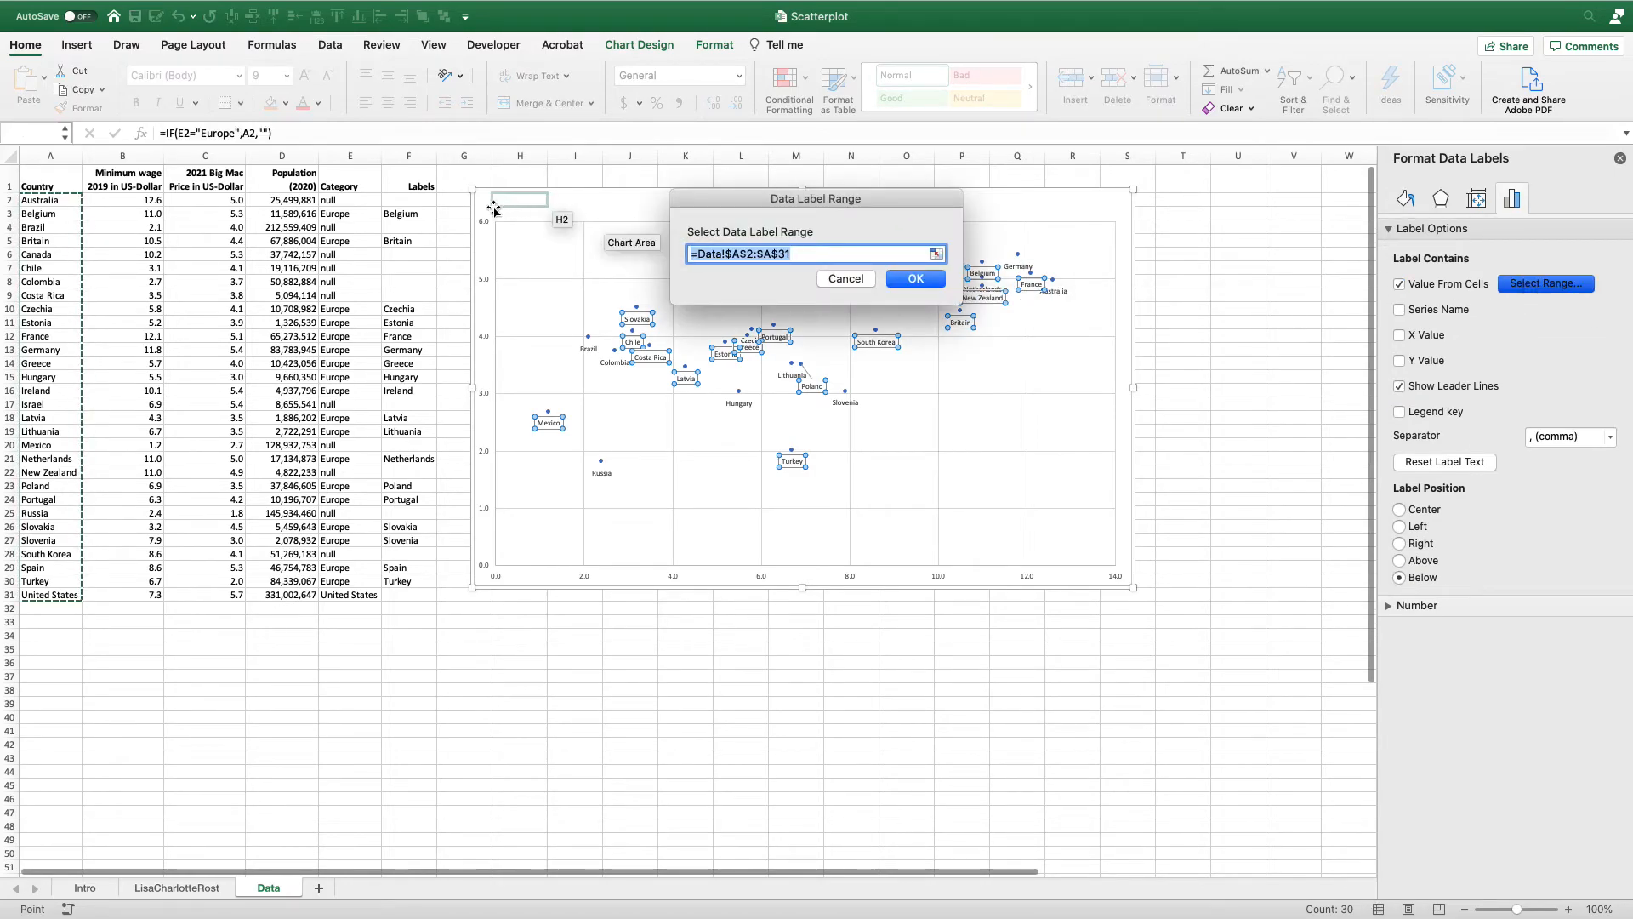
# Set the data label range to F2:F31, then return to cell F2
pyautogui.moveTo(408, 199); pyautogui.dragTo(409, 581)
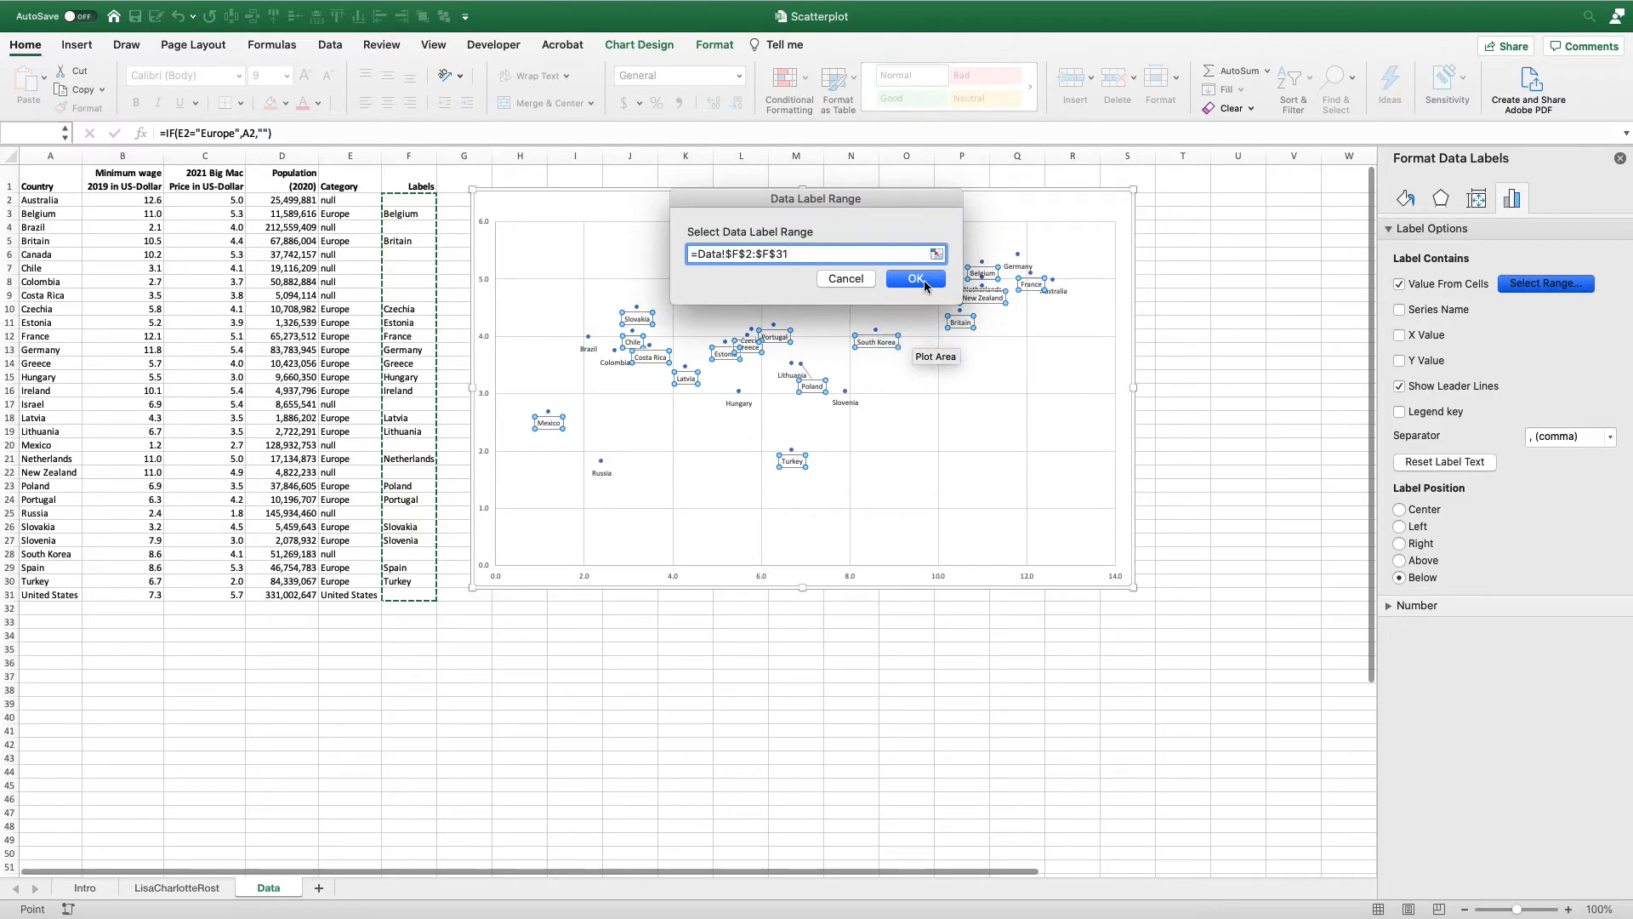
pyautogui.click(913, 278)
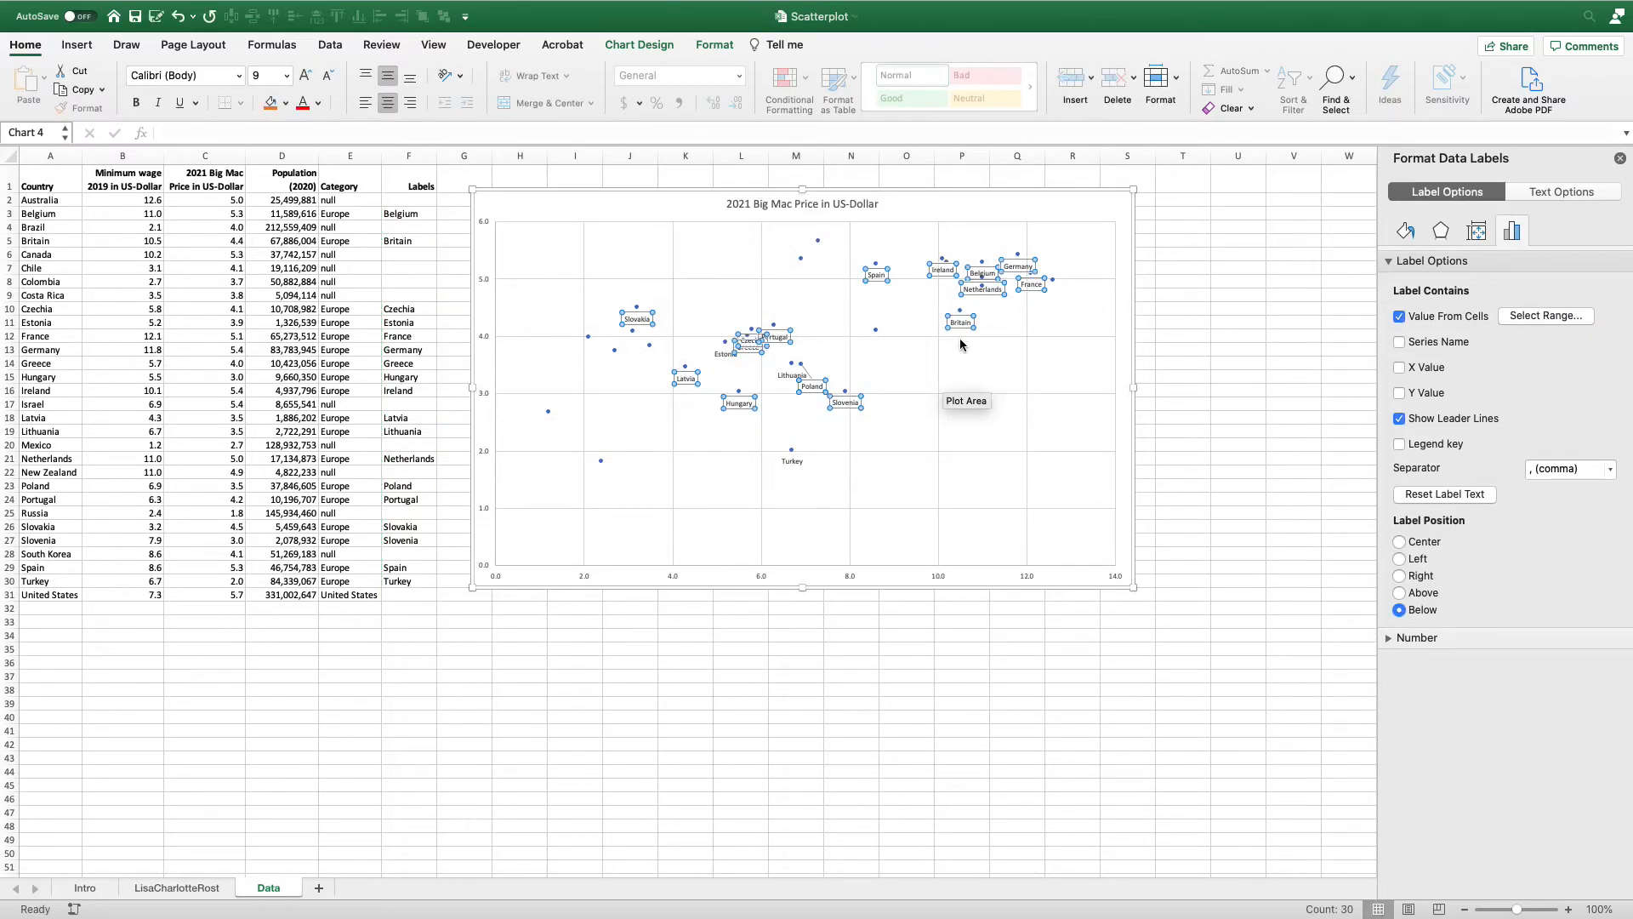
pyautogui.click(408, 200)
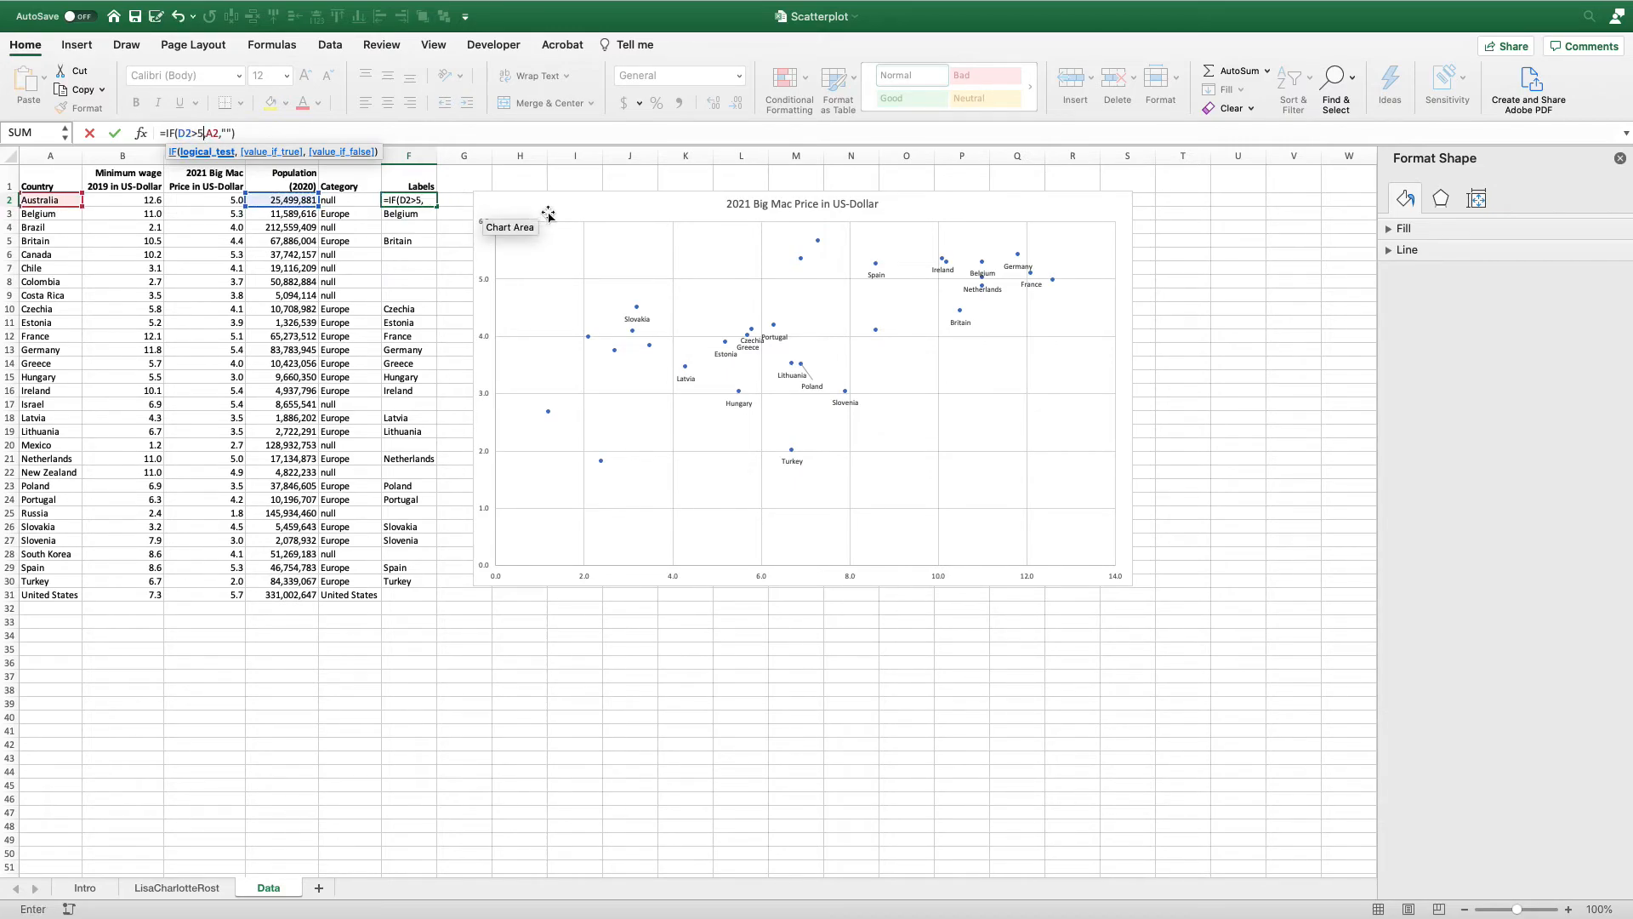
# Change F2 to =IF(D2>50000000,A2,""), fill to F31, and go to the Intro sheet
pyautogui.write('0000000')
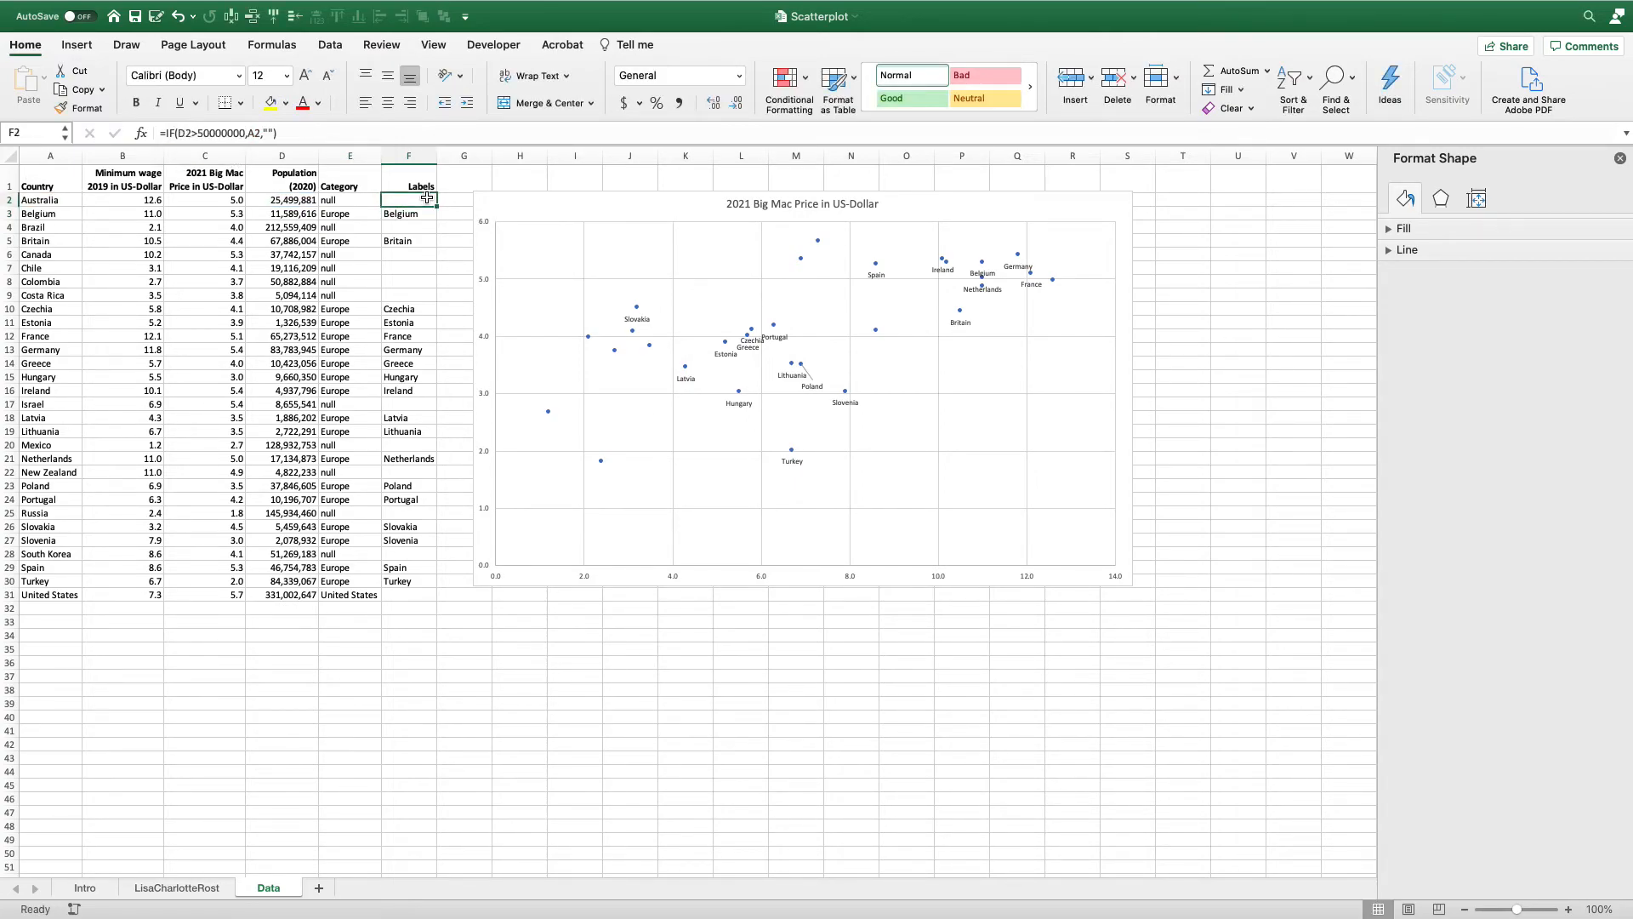
pyautogui.moveTo(422, 198); pyautogui.dragTo(421, 603)
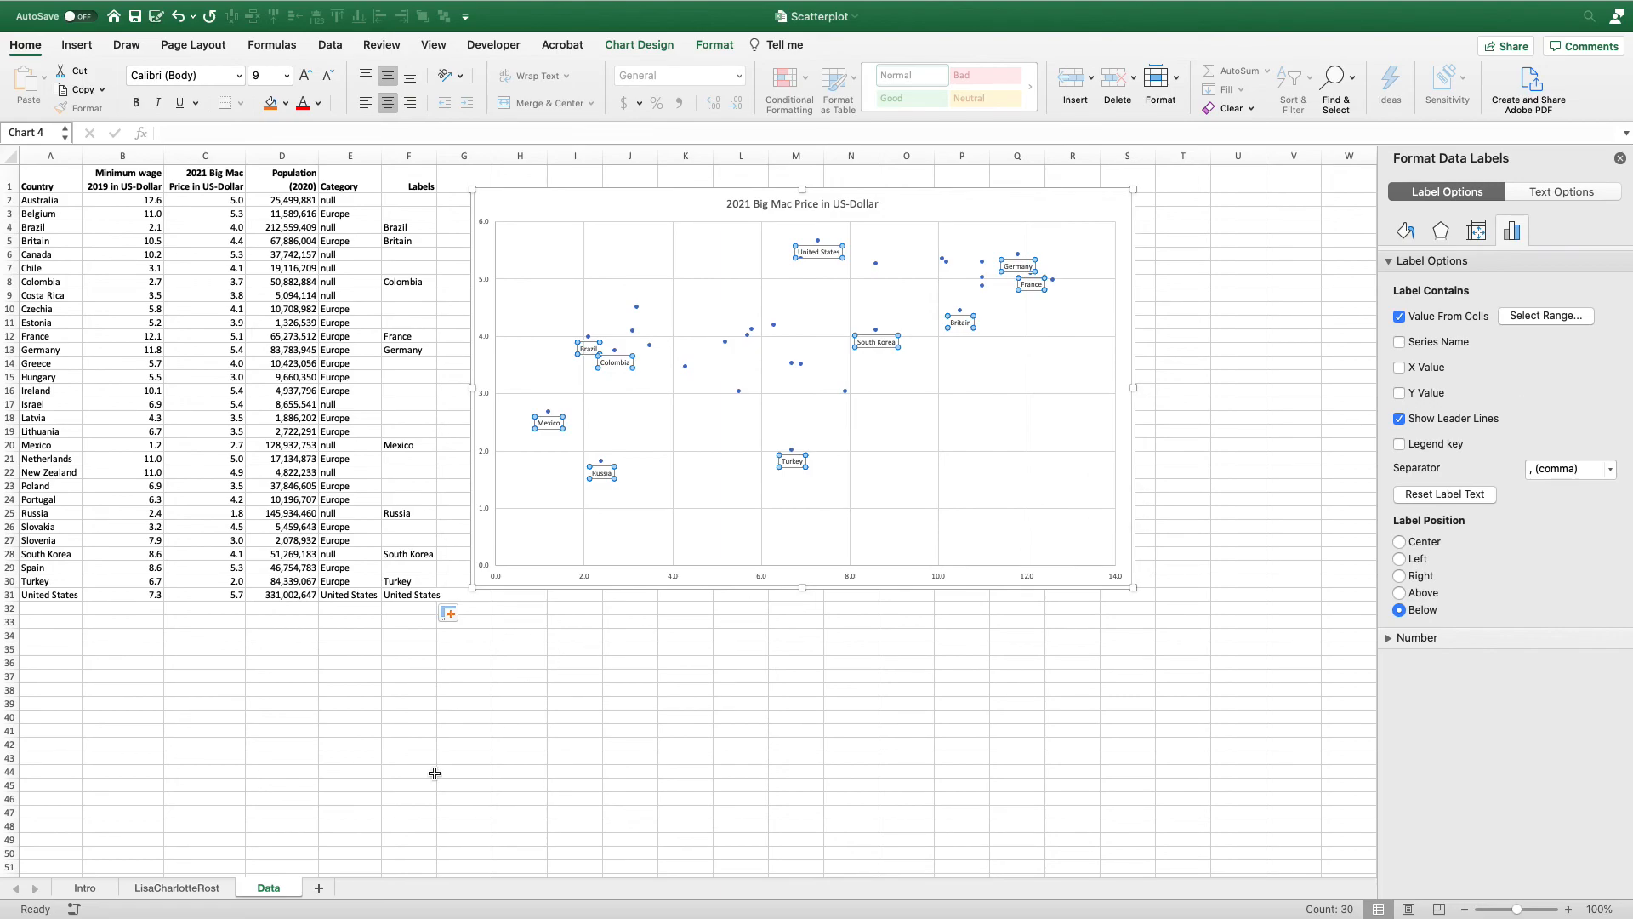
pyautogui.click(84, 887)
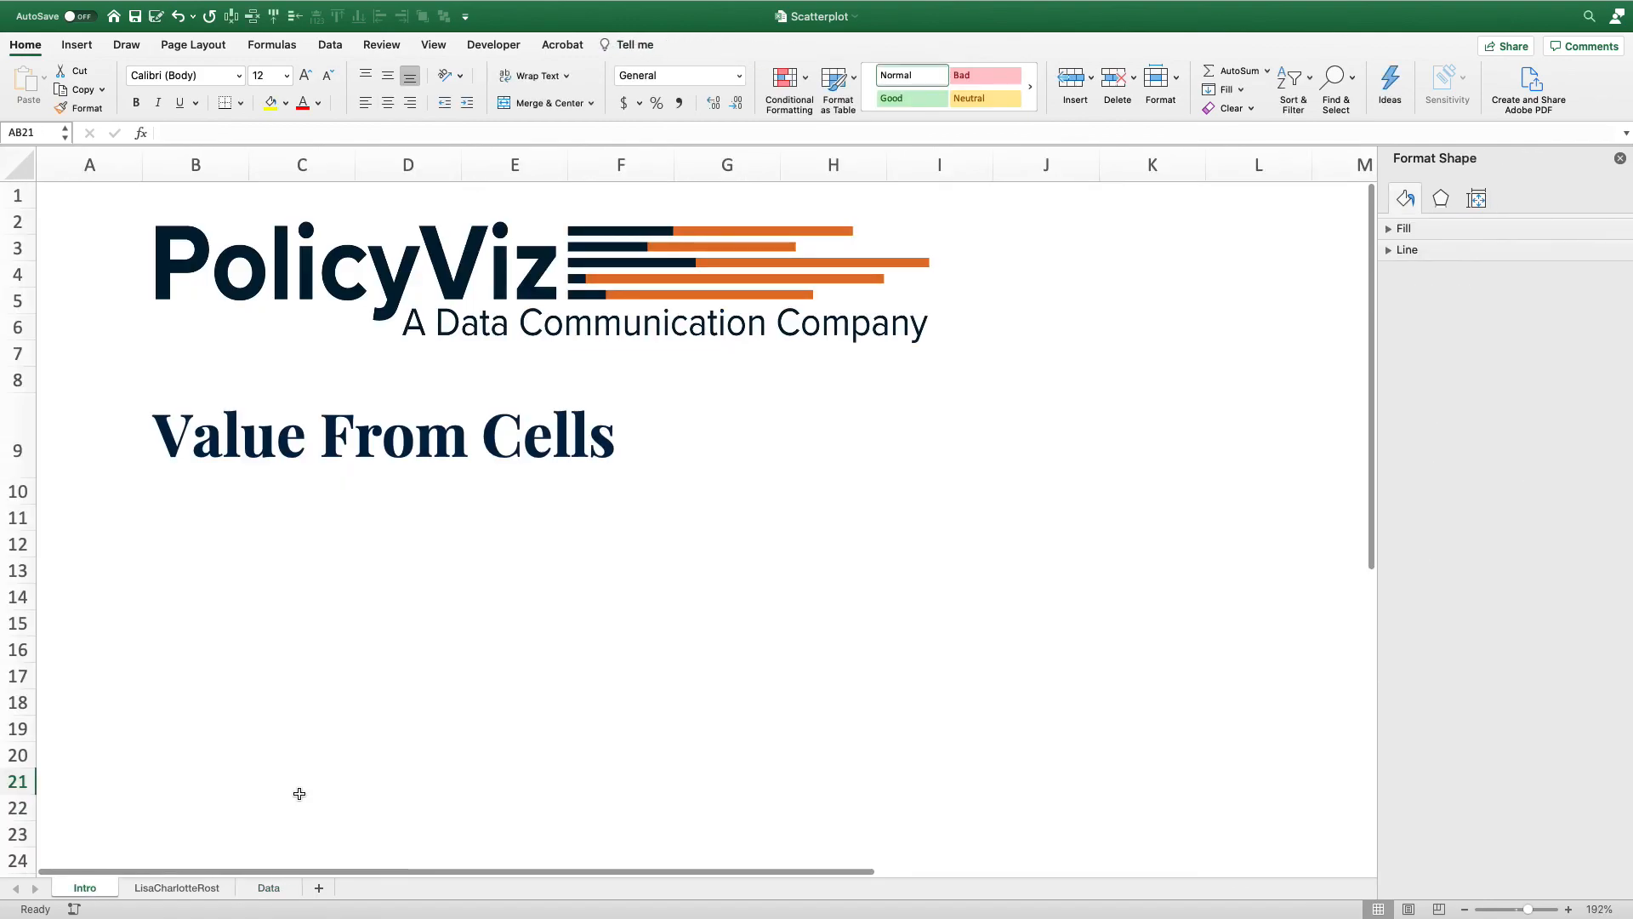